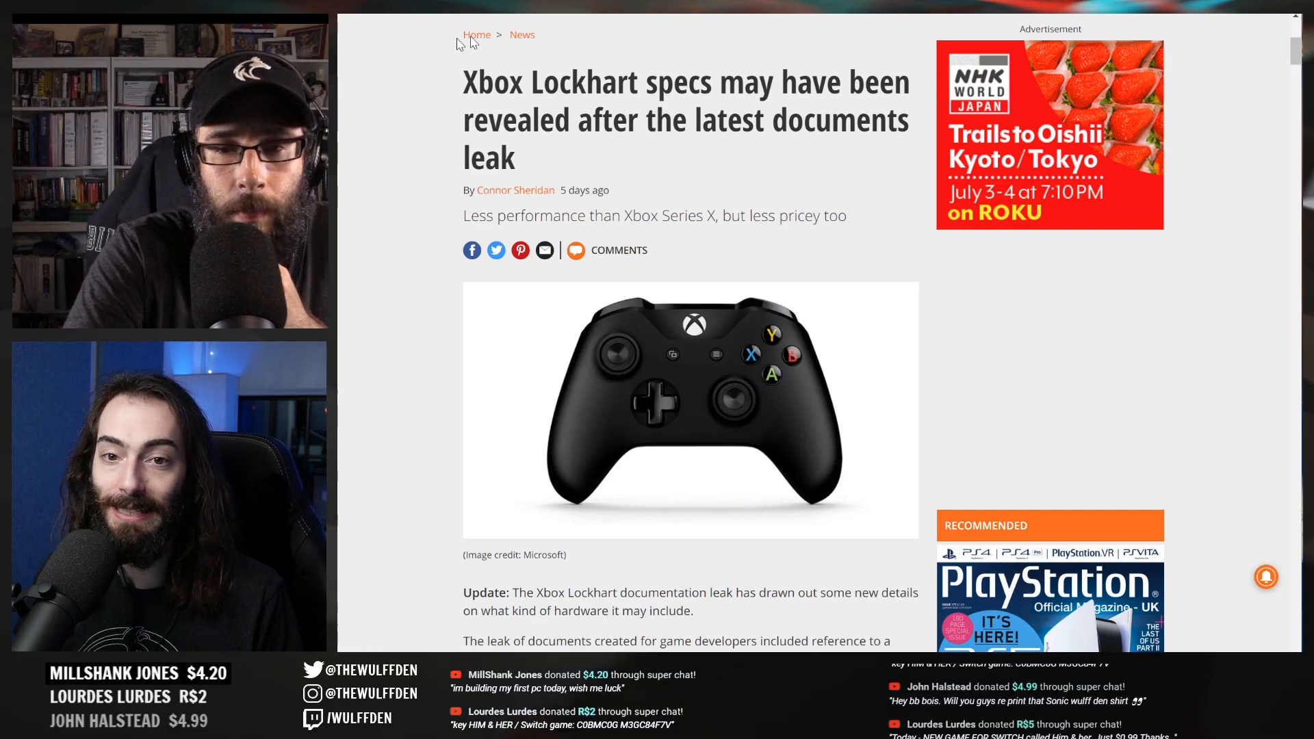
Decline the site's notification request and read down into the original Lockhart story and TitleOS tweet
{"action": "scroll", "scroll_direction": "down", "scroll_amount": 3}
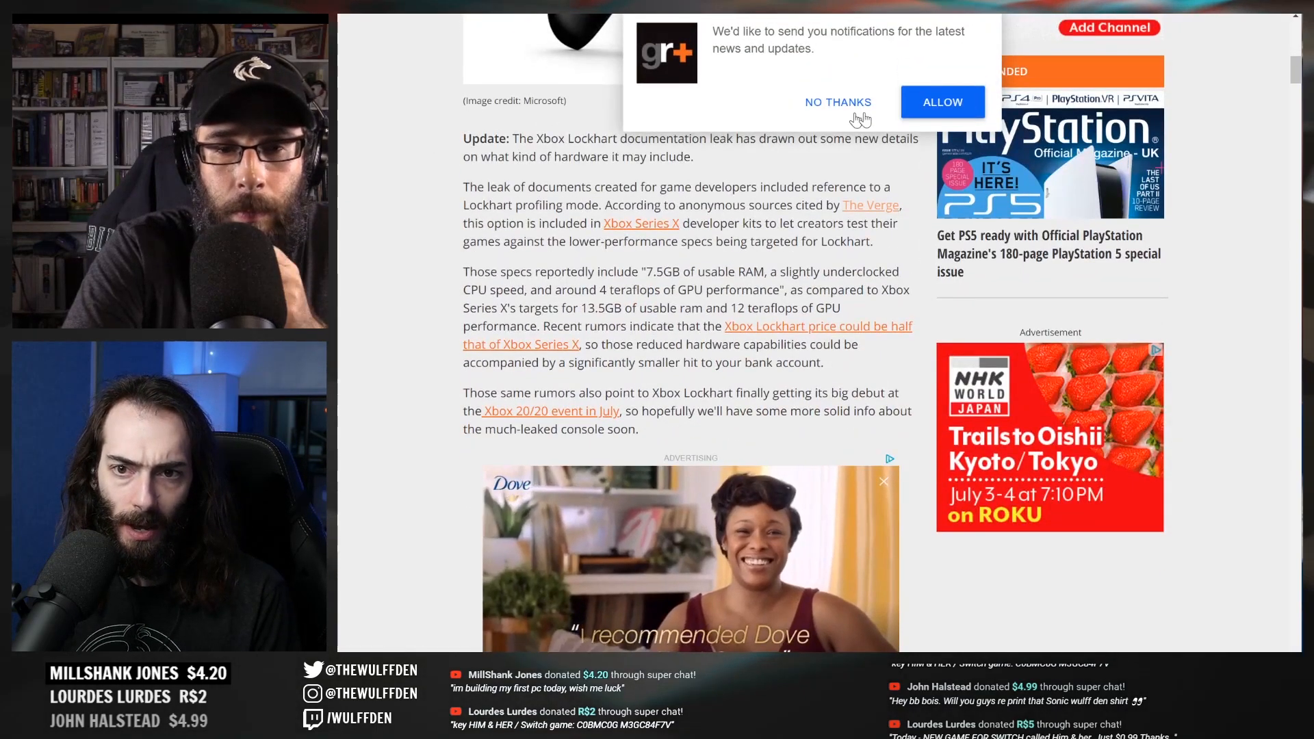
{"action": "left_click", "coordinate": [838, 101]}
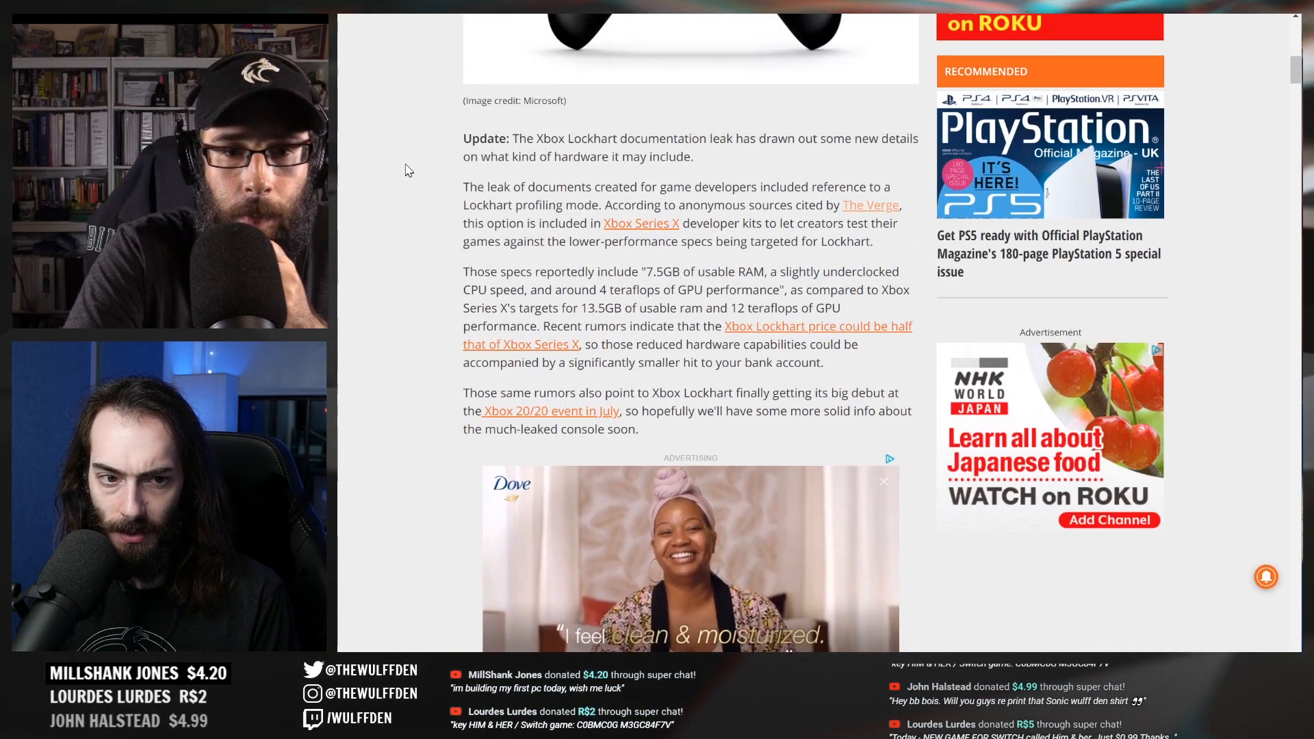
{"action": "scroll", "scroll_direction": "up", "scroll_amount": 3}
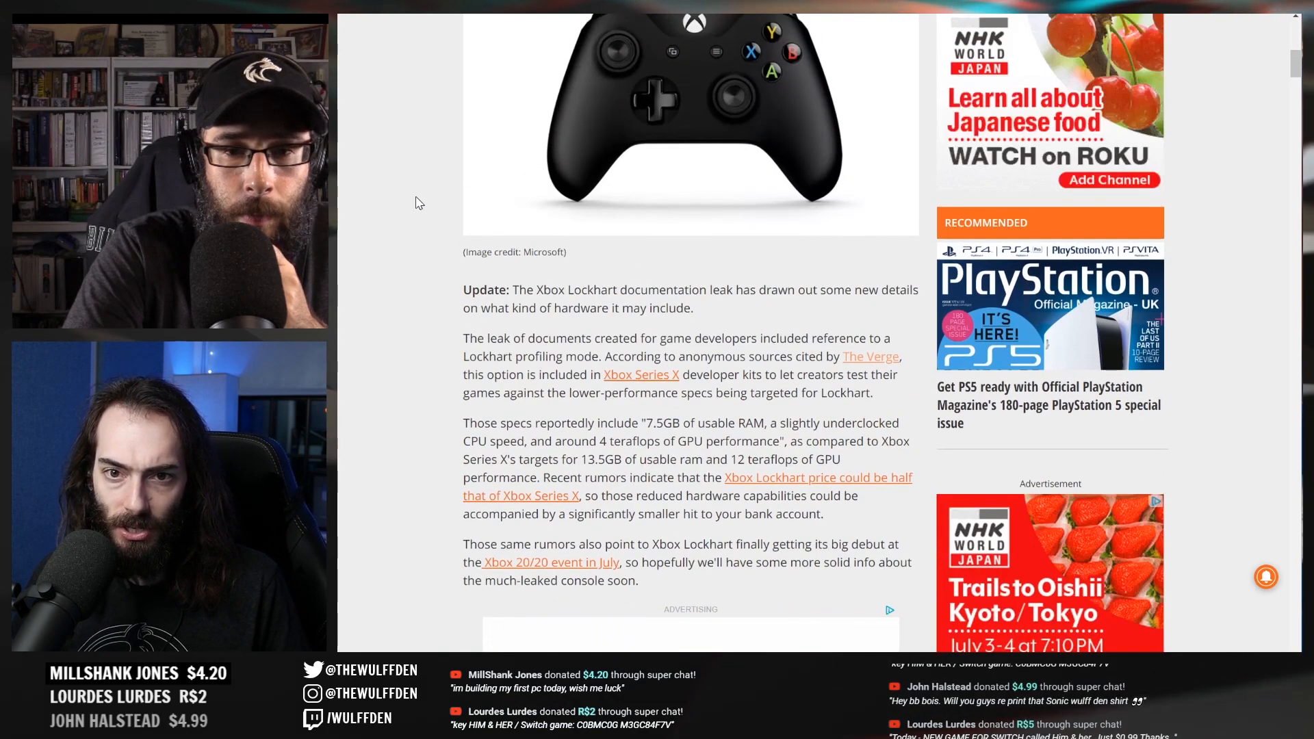
{"action": "scroll", "scroll_direction": "up", "scroll_amount": 3}
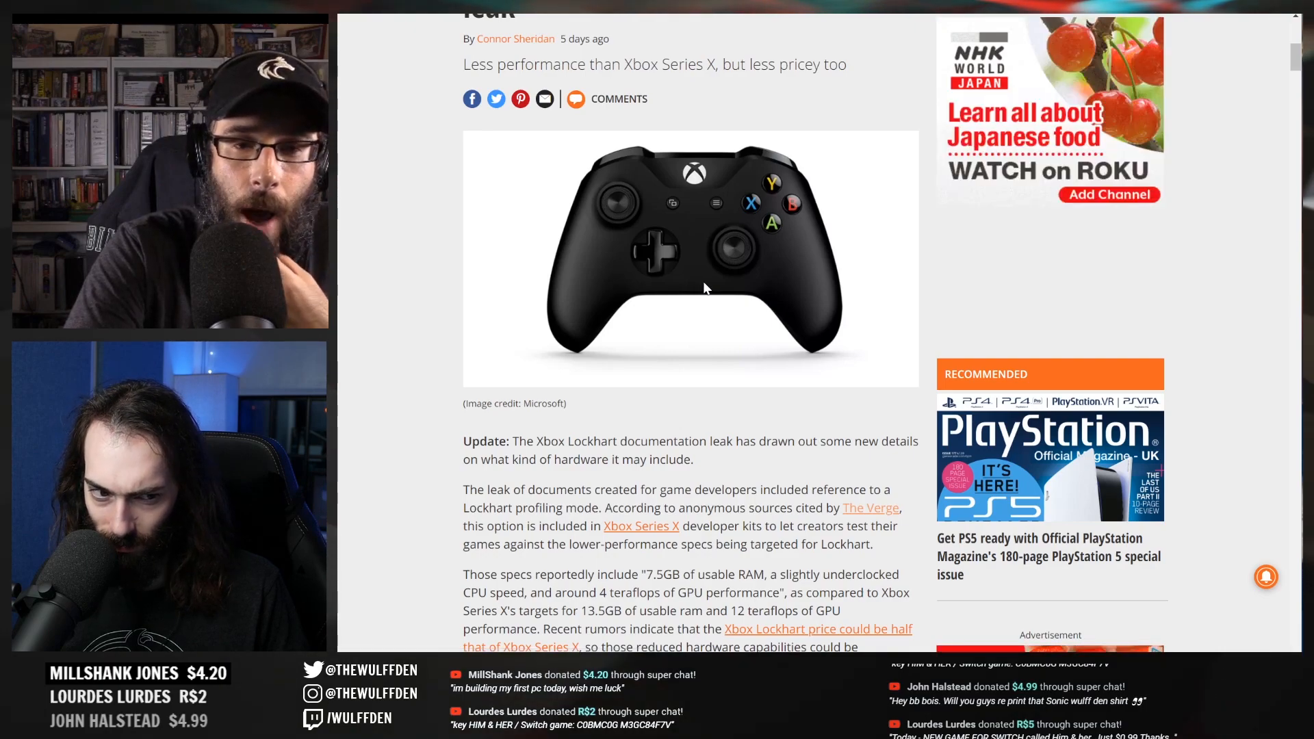
{"action": "scroll", "scroll_direction": "down", "scroll_amount": 3}
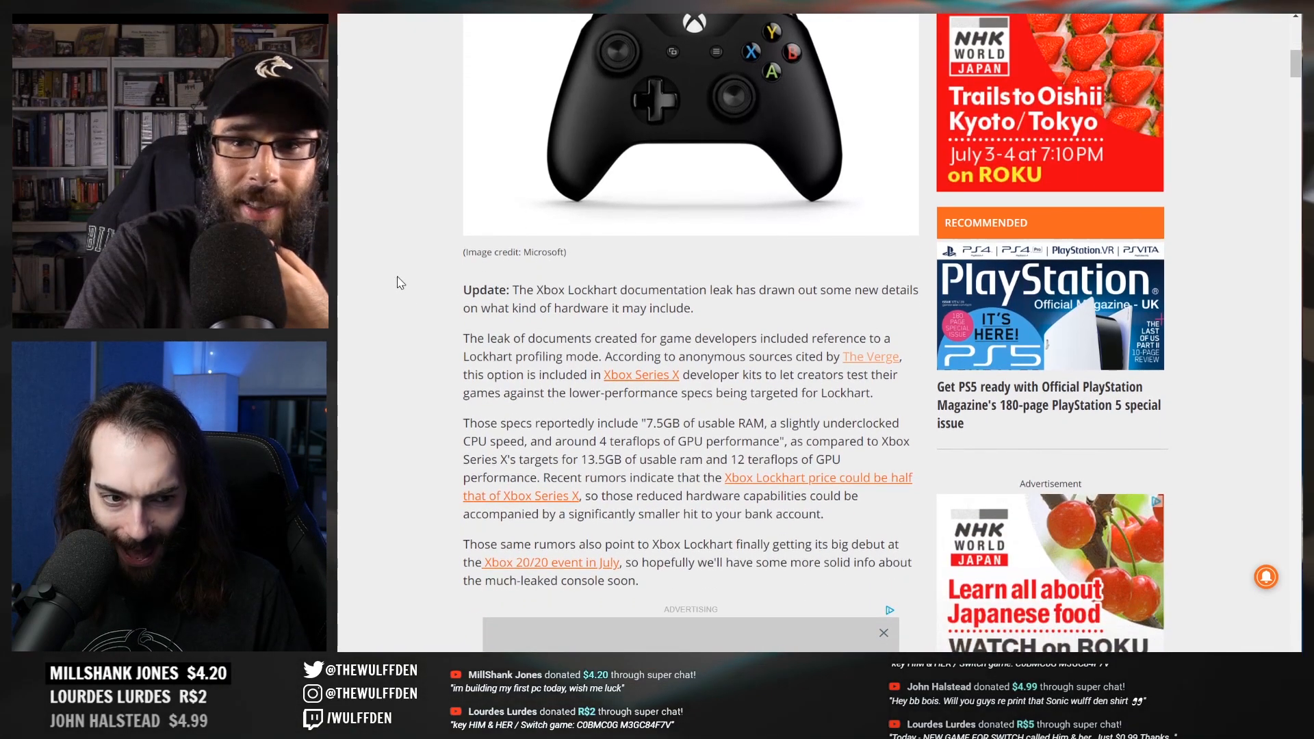
{"action": "scroll", "scroll_direction": "down", "scroll_amount": 3}
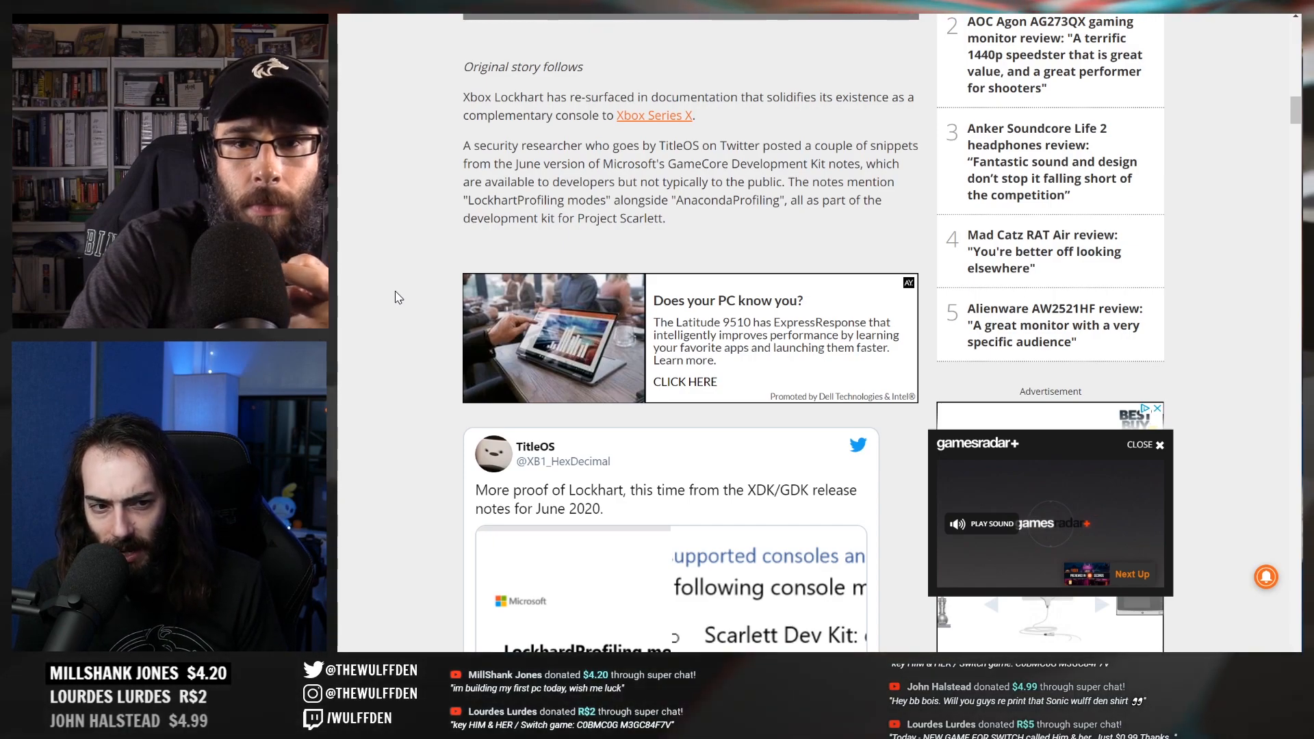
Open the embedded TitleOS tweet in full on Twitter, showing its June 2020 GDK console-modes image
{"action": "left_click", "coordinate": [1049, 522]}
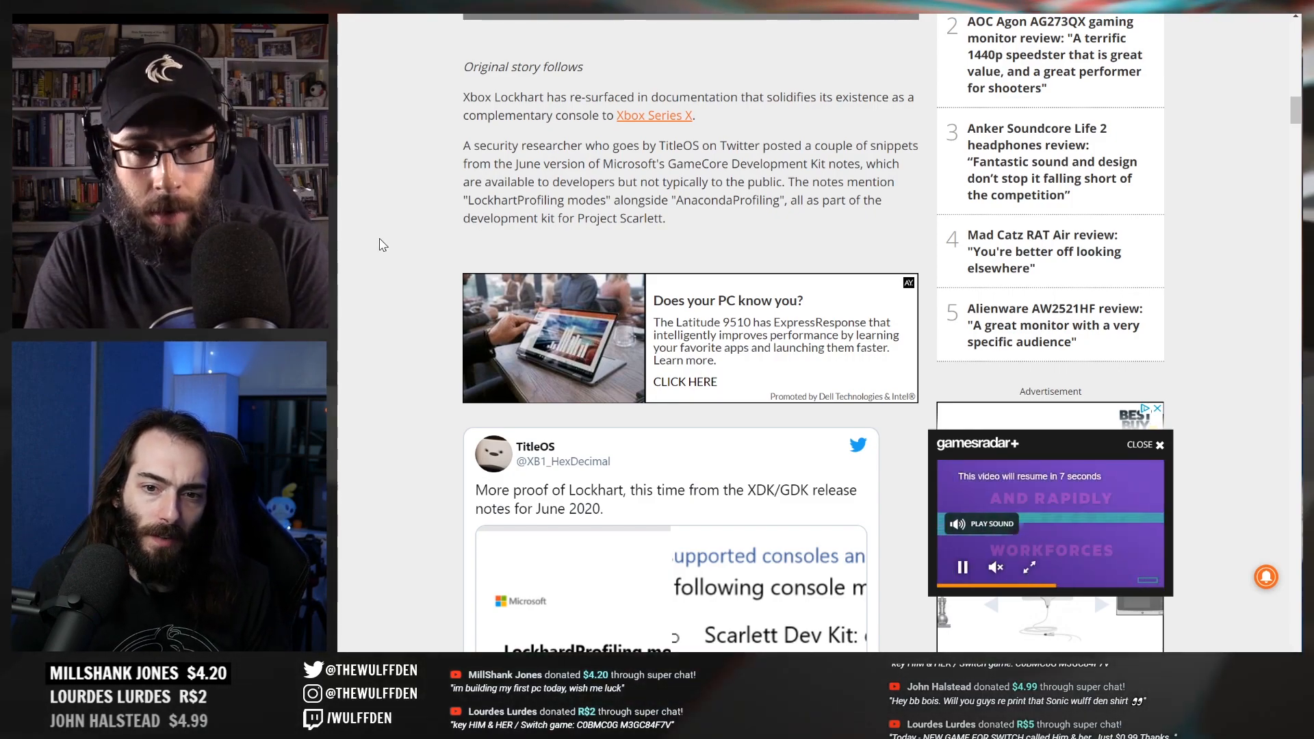
{"action": "scroll", "scroll_direction": "down", "scroll_amount": 3}
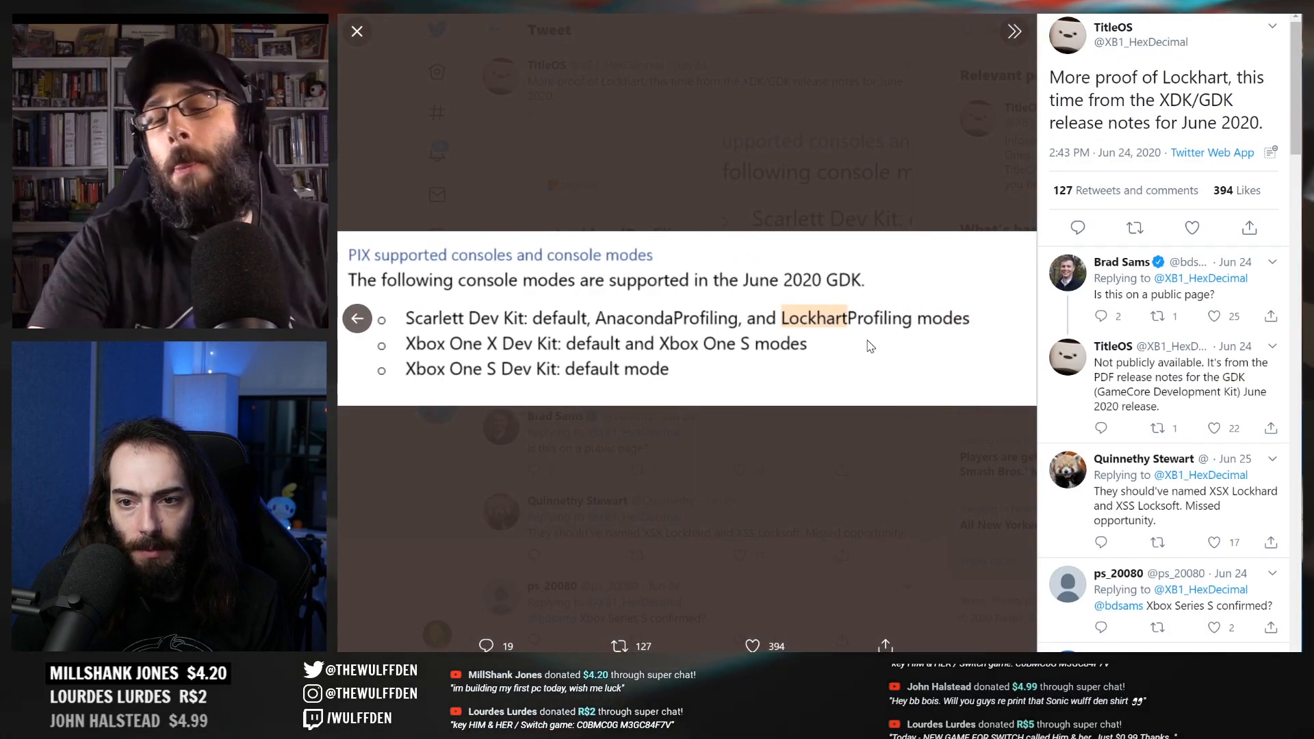
{"action": "left_click", "coordinate": [356, 32]}
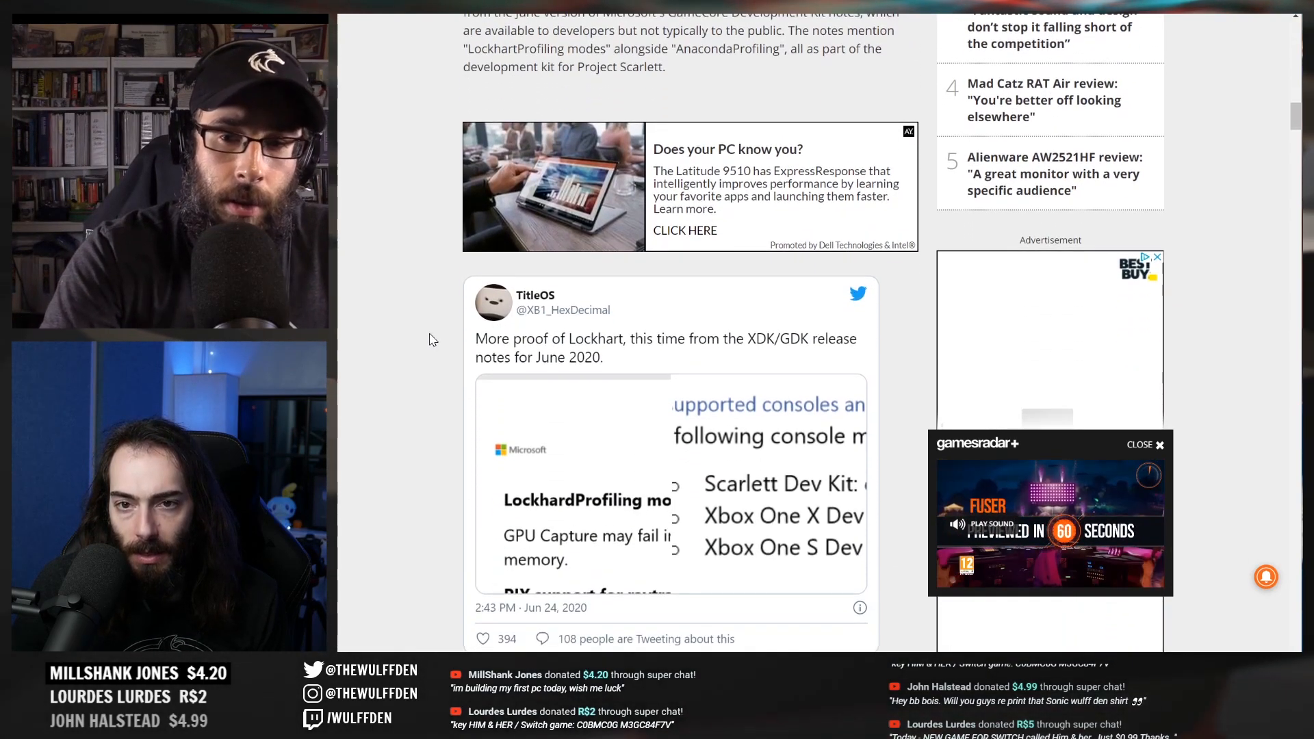
{"action": "scroll", "scroll_direction": "up", "scroll_amount": 3}
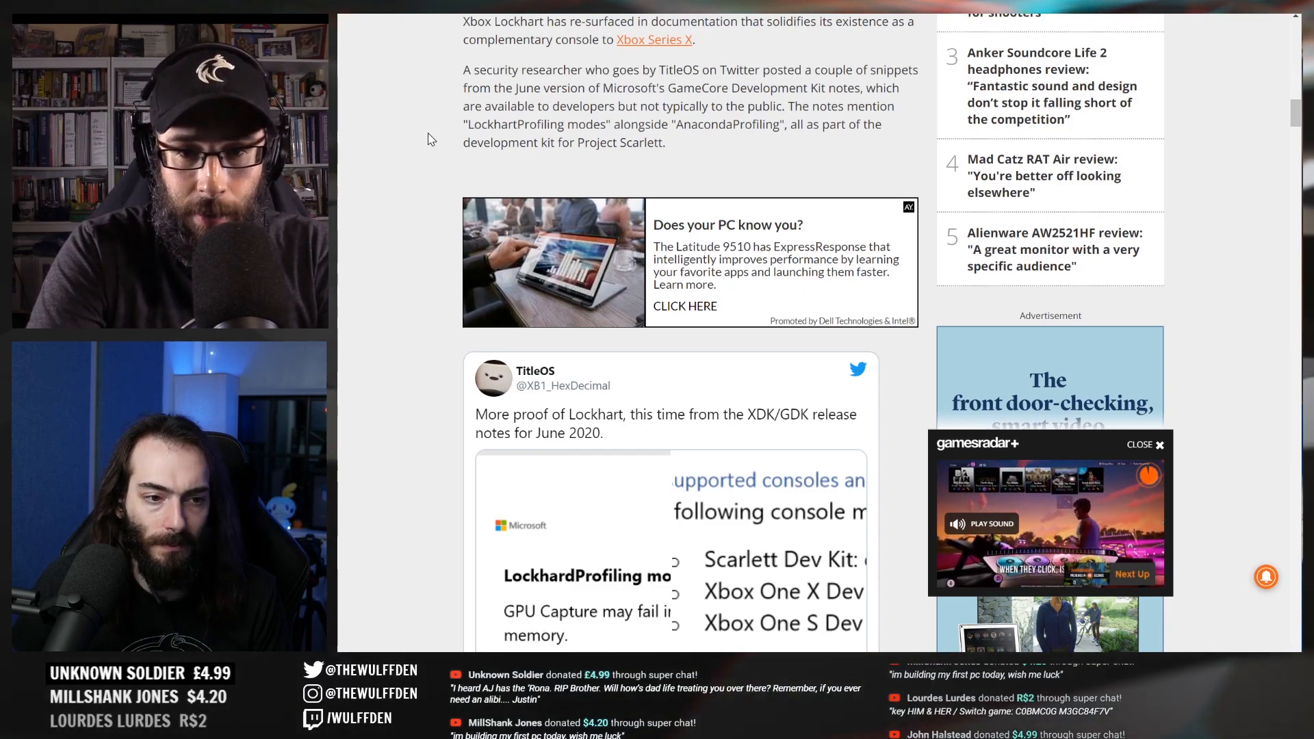
Read the paragraphs describing Lockhart as a cheaper, disc-less Series X alternative above Billy's tweet
{"action": "scroll", "scroll_direction": "down", "scroll_amount": 3}
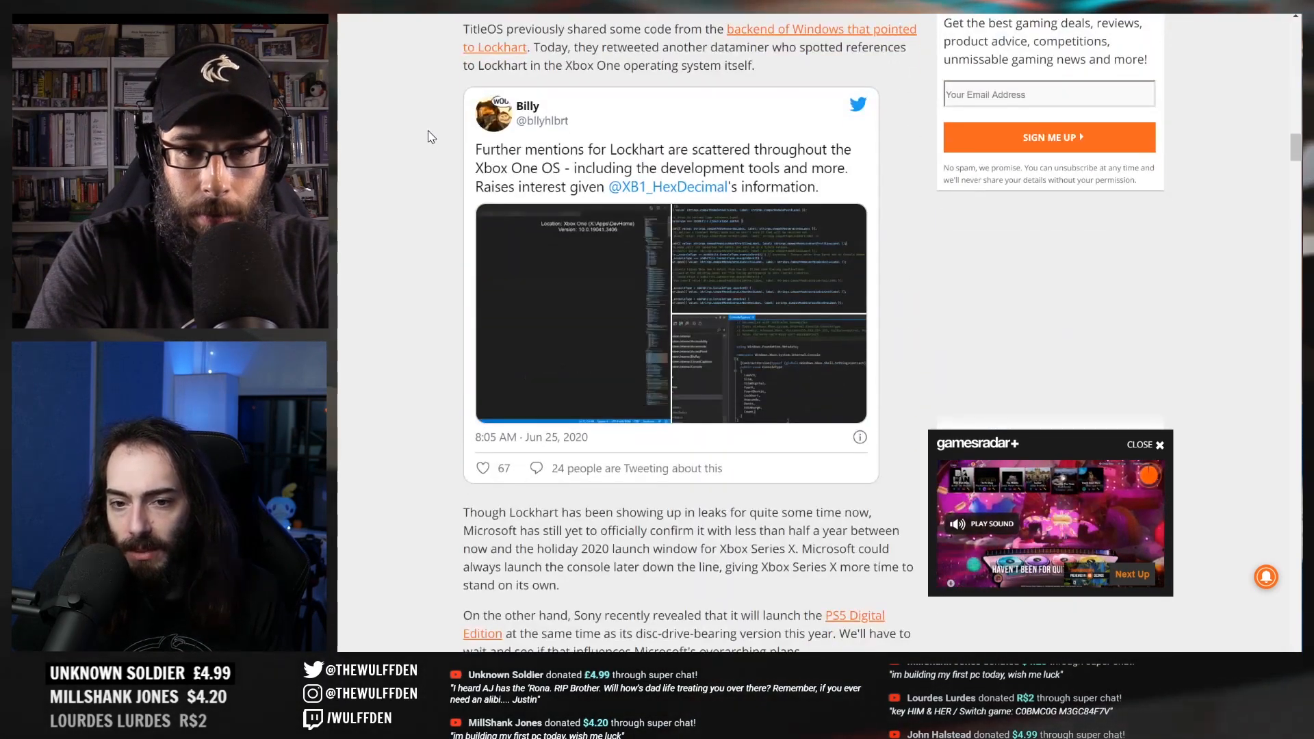
{"action": "scroll", "scroll_direction": "up", "scroll_amount": 3}
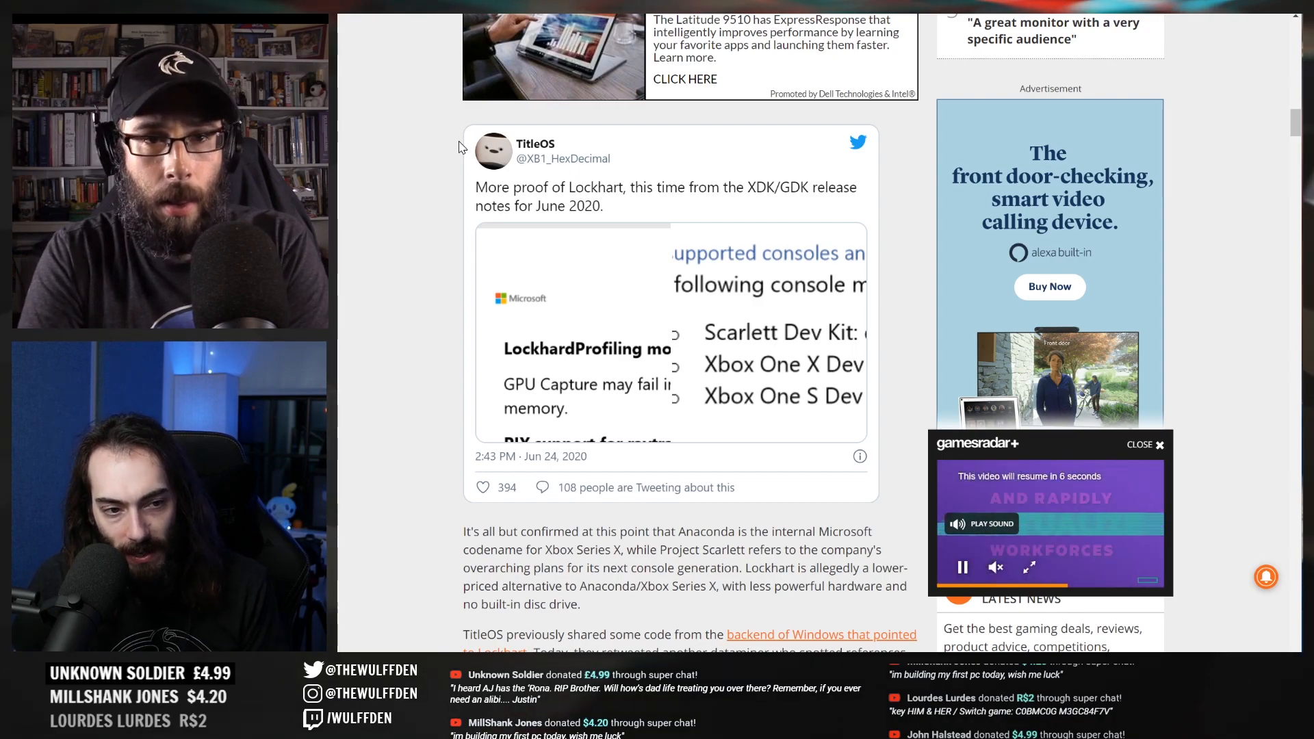
{"action": "scroll", "scroll_direction": "up", "scroll_amount": 3}
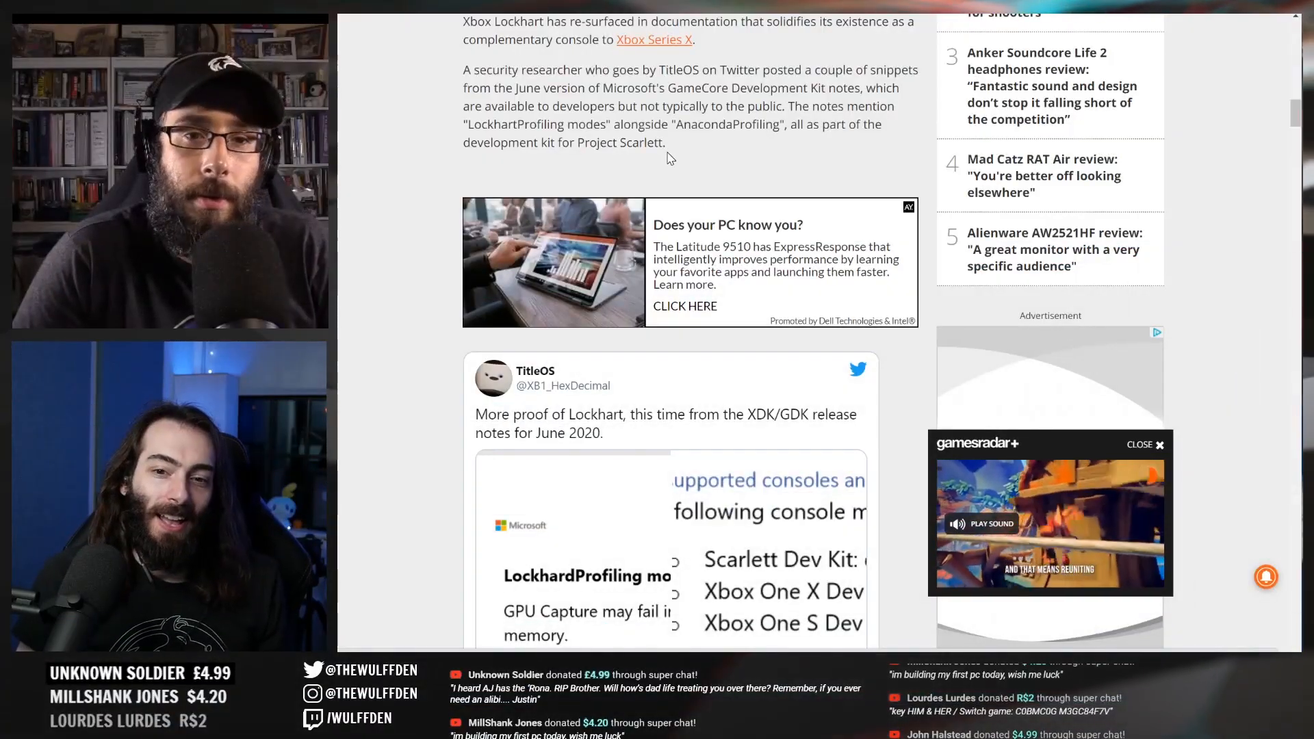
{"action": "scroll", "scroll_direction": "down", "scroll_amount": 3}
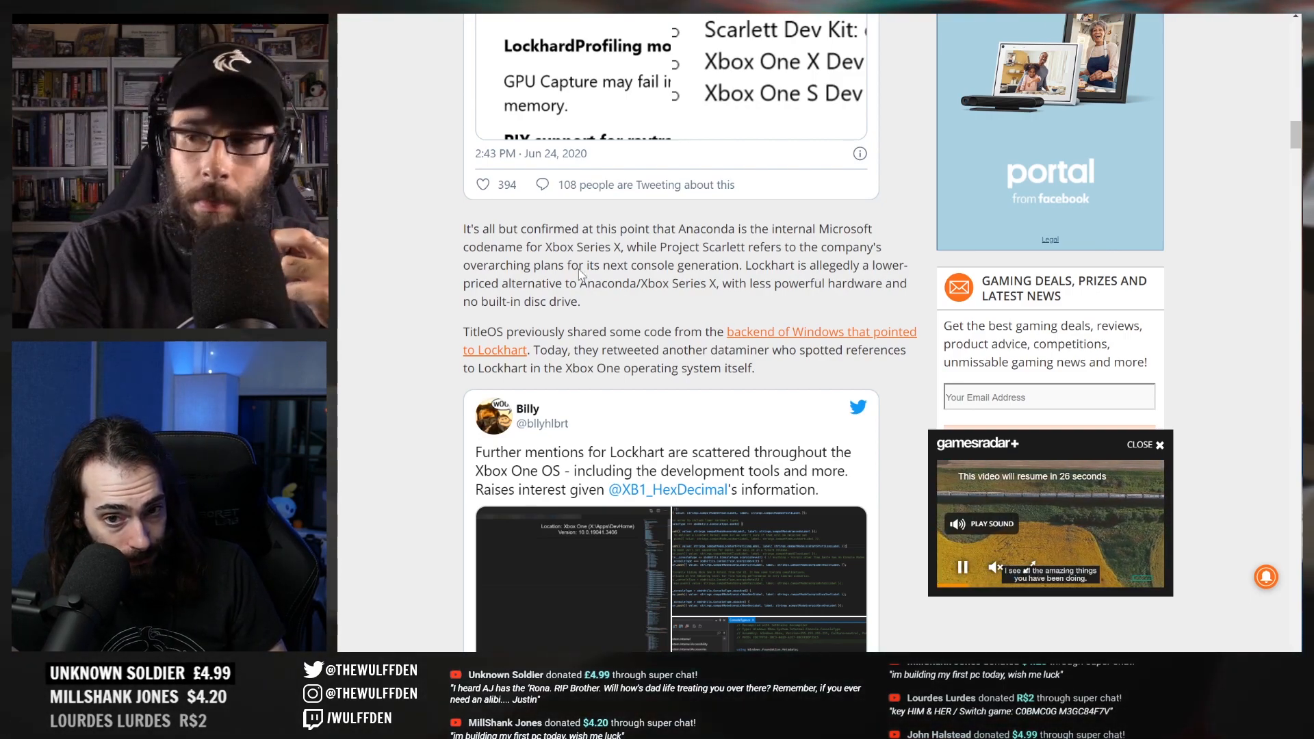
Leave the GamesRadar+ article for the Xbox Wire Summer Game Fest July 21–27 event post
{"action": "scroll", "scroll_direction": "down", "scroll_amount": 3}
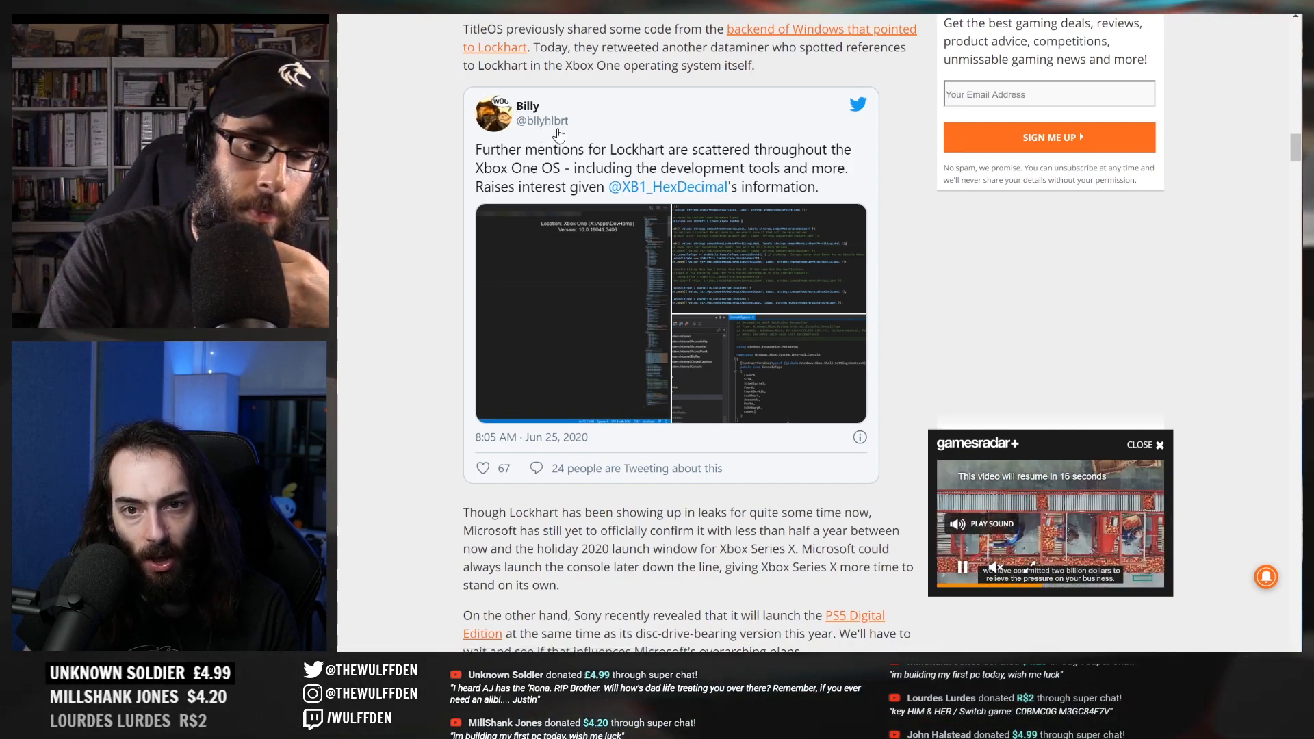
{"action": "scroll", "scroll_direction": "down", "scroll_amount": 3}
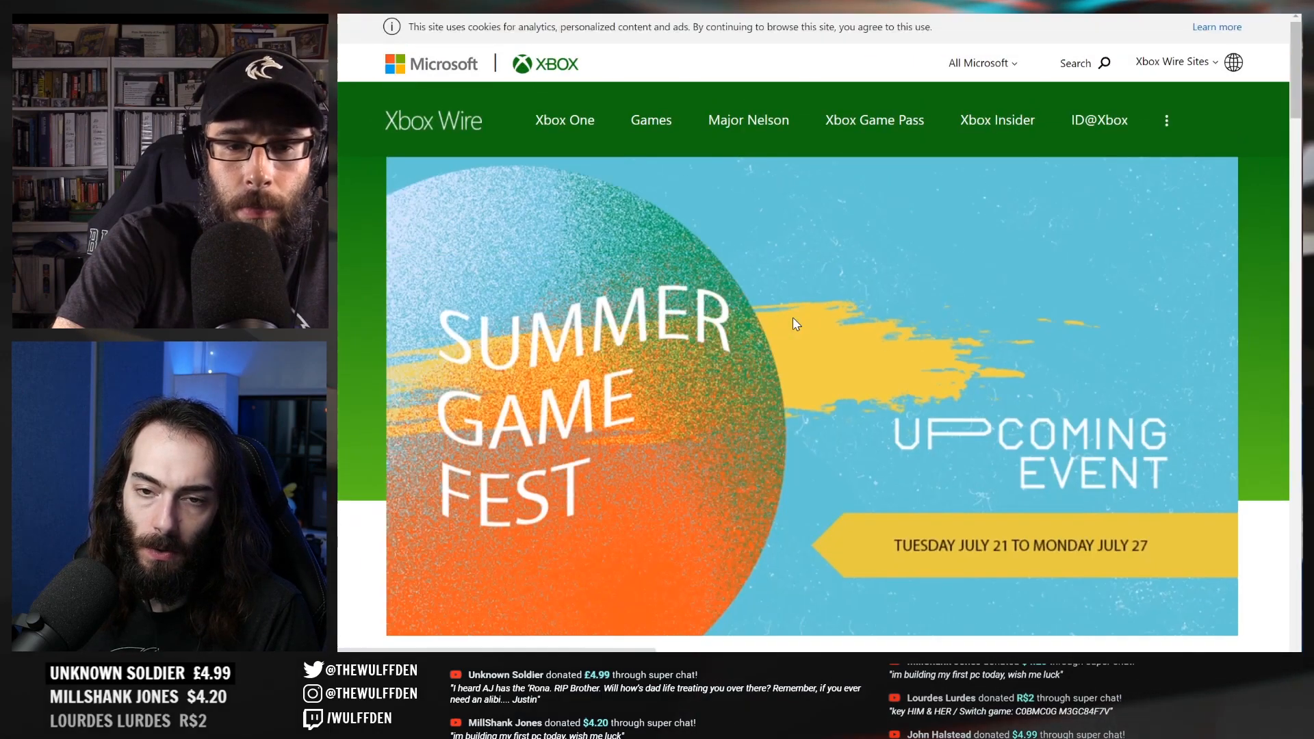
Read past the demo event intro and bullet notes to the Cris Tales highlight
{"action": "scroll", "scroll_direction": "down", "scroll_amount": 3}
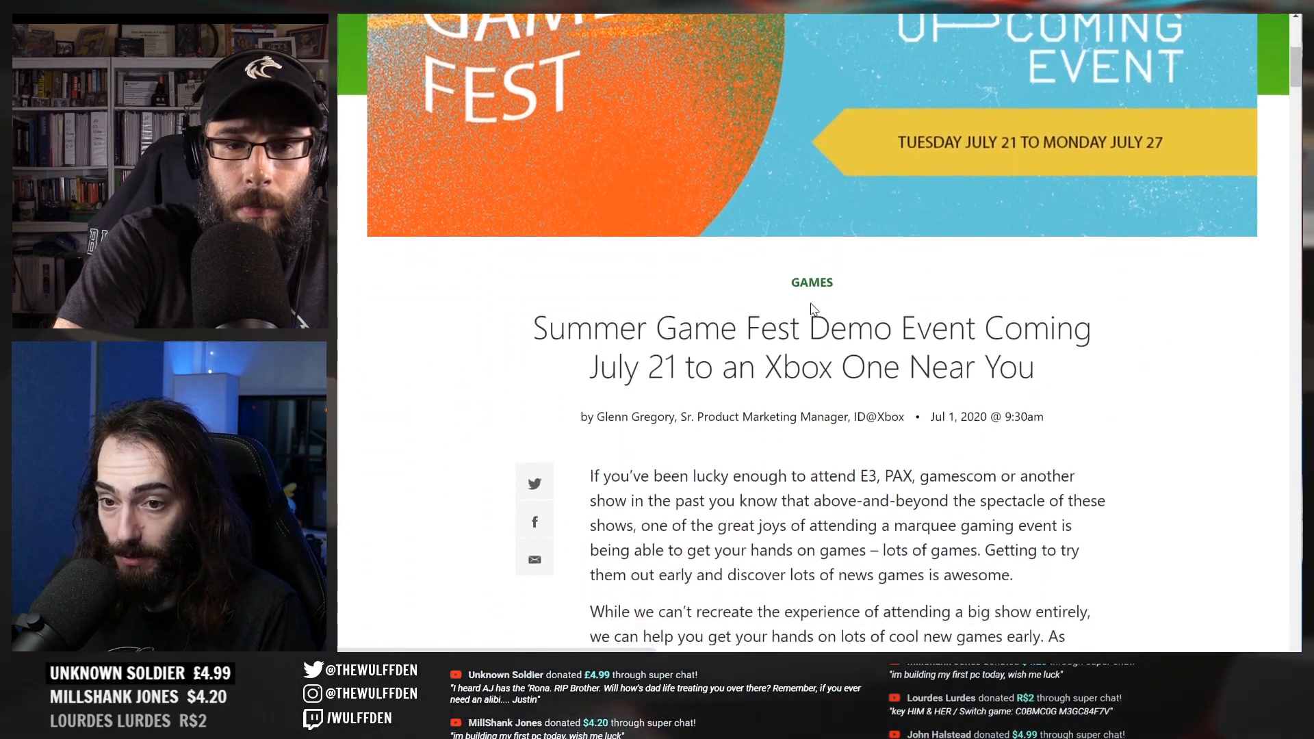
{"action": "scroll", "scroll_direction": "down", "scroll_amount": 3}
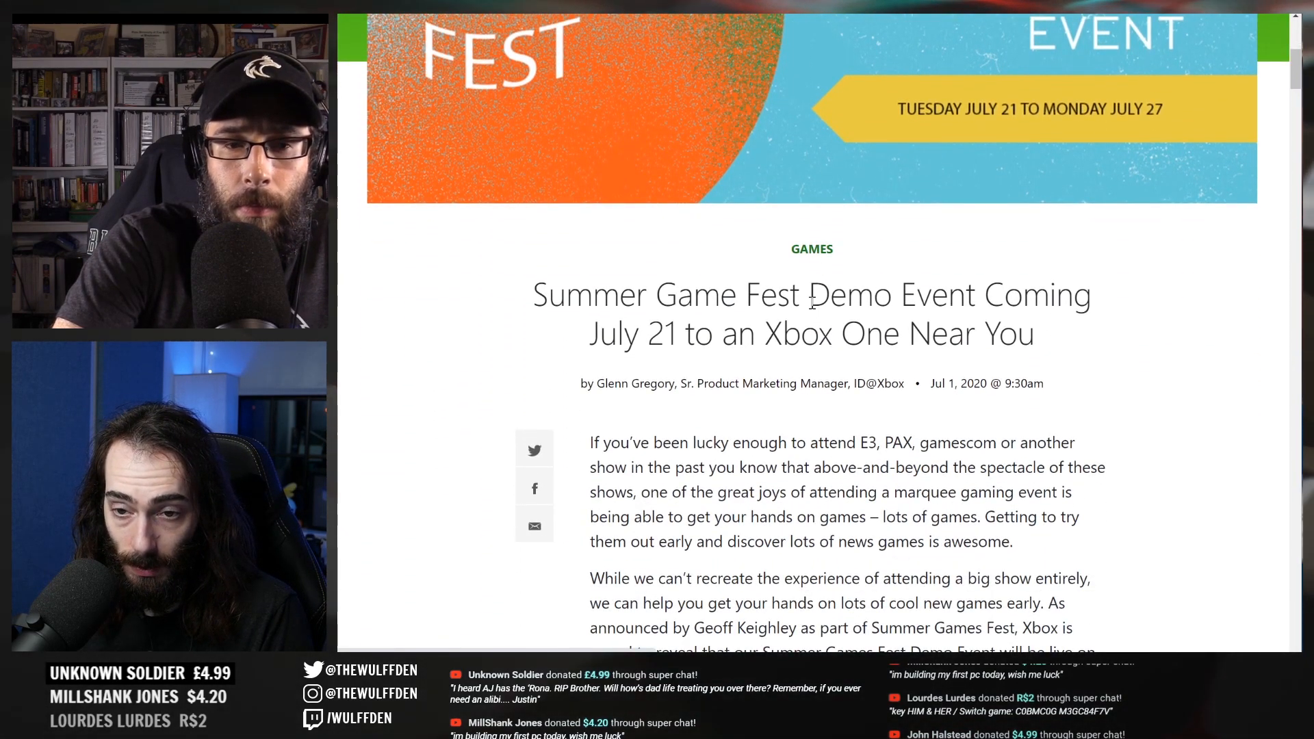
{"action": "scroll", "scroll_direction": "down", "scroll_amount": 3}
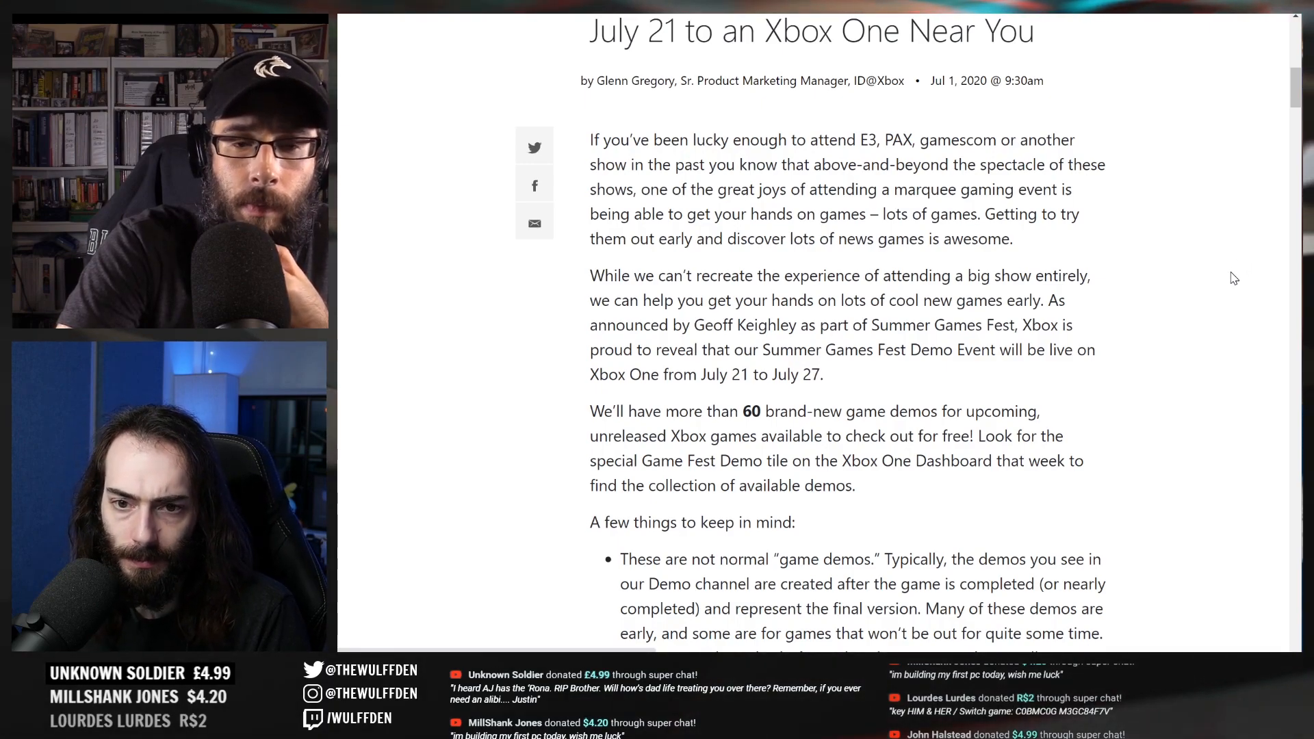
{"action": "scroll", "scroll_direction": "down", "scroll_amount": 3}
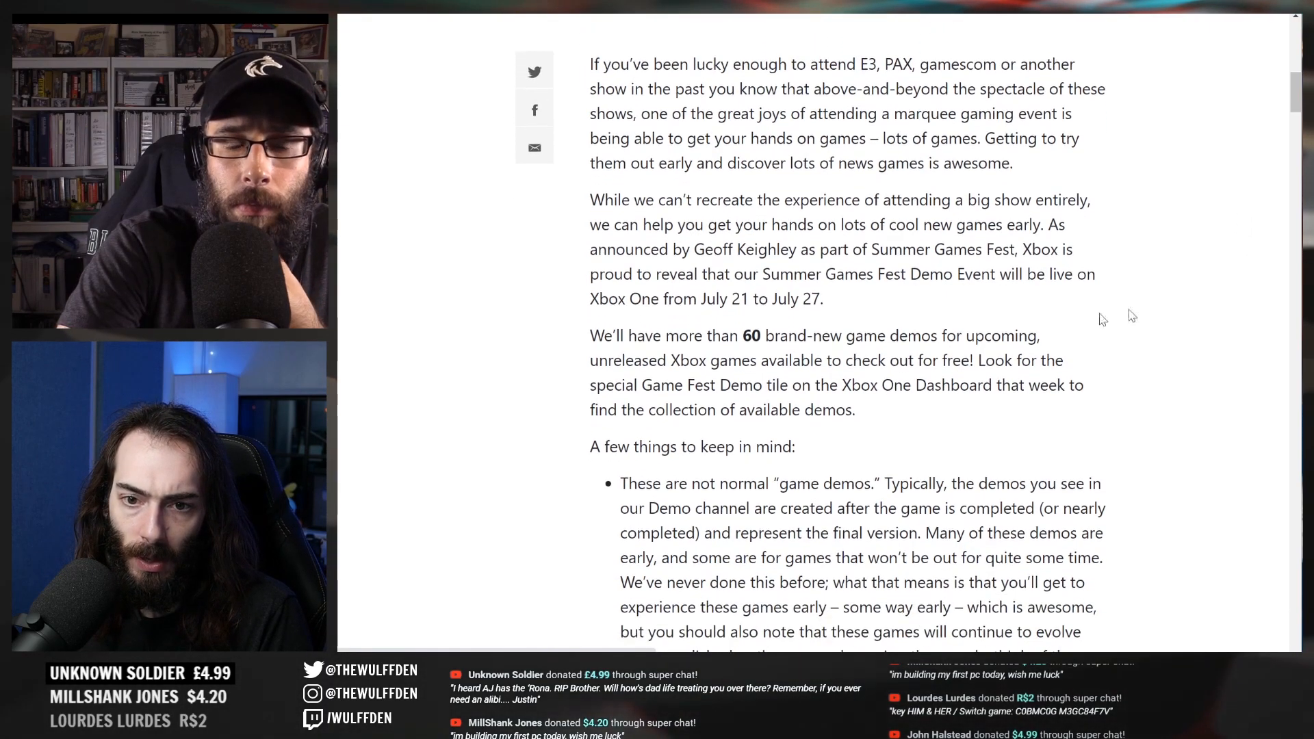
{"action": "scroll", "scroll_direction": "down", "scroll_amount": 3}
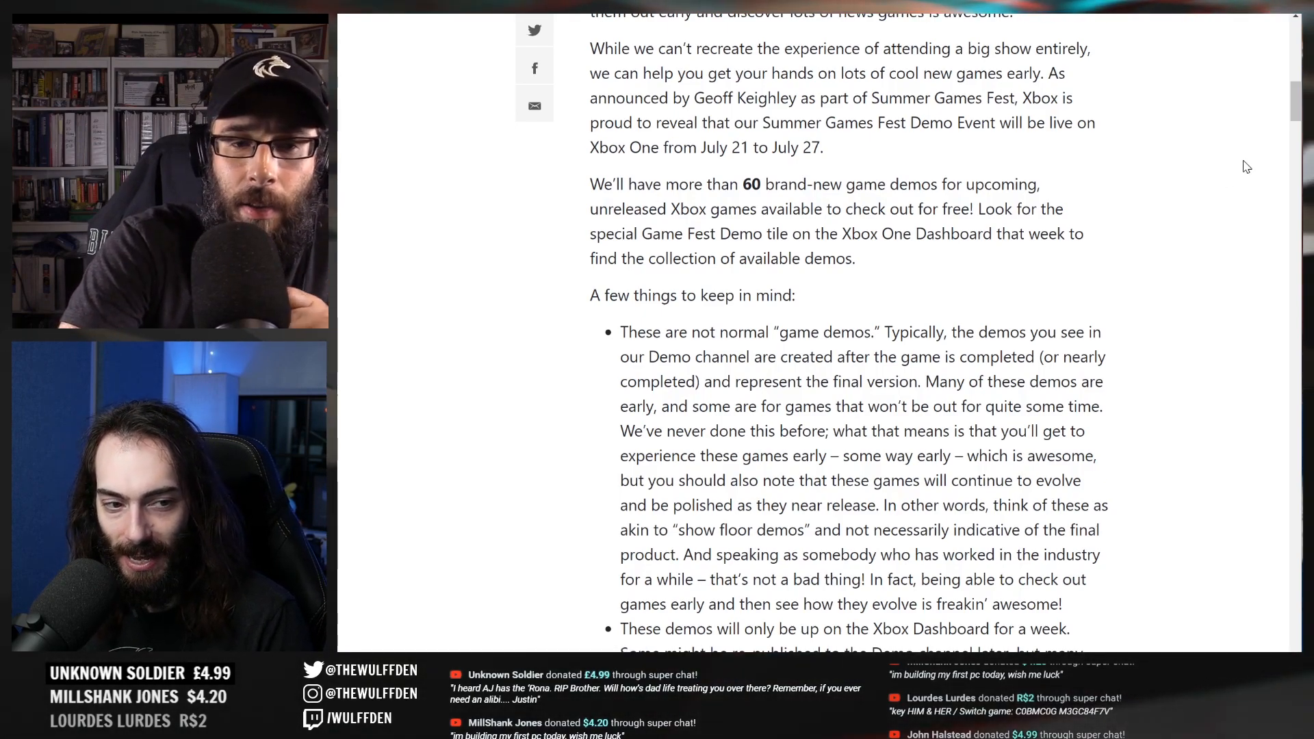
{"action": "mouse_move", "coordinate": [1156, 204]}
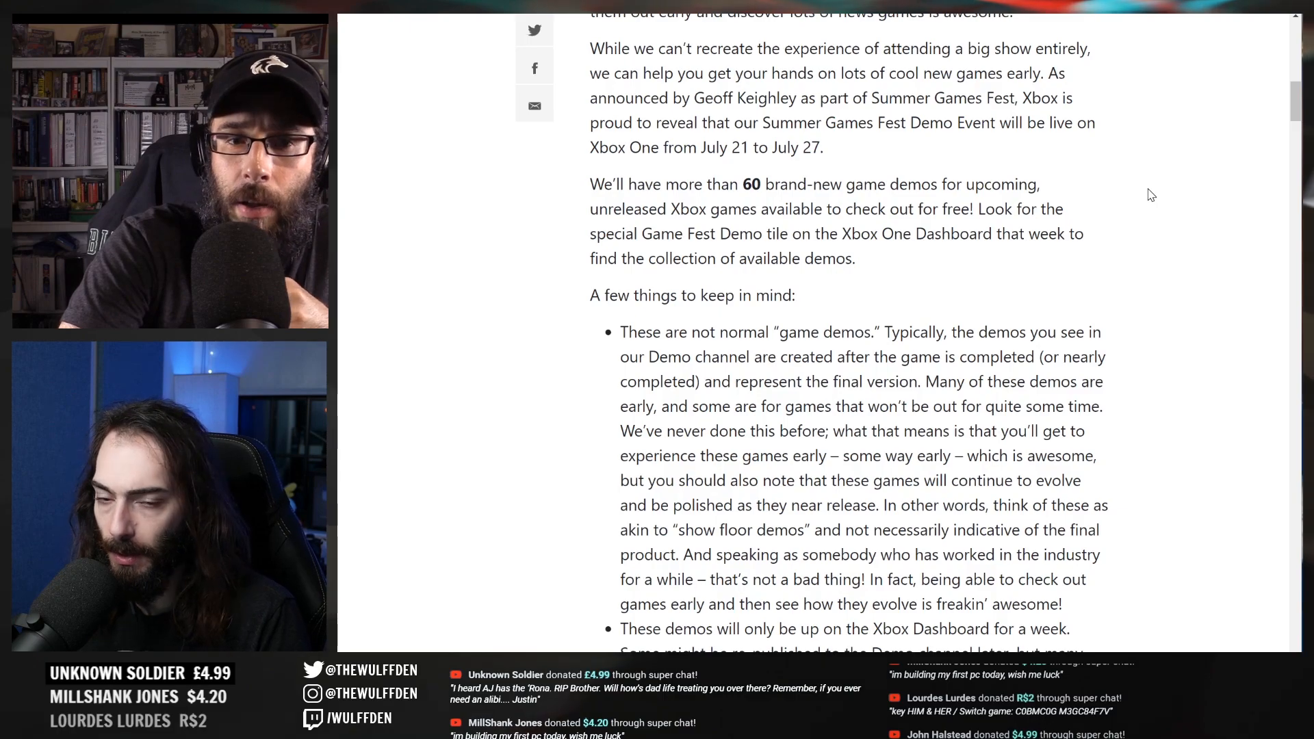
{"action": "scroll", "scroll_direction": "down", "scroll_amount": 3}
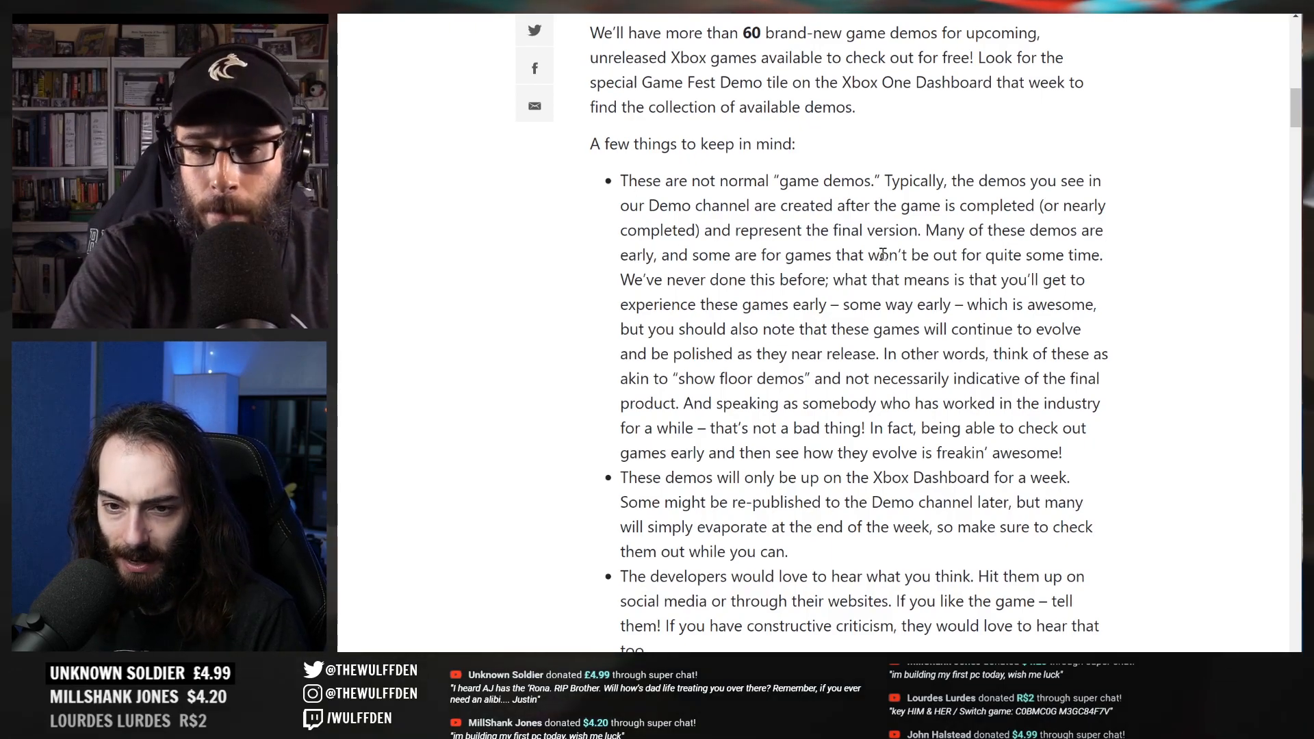
{"action": "scroll", "scroll_direction": "down", "scroll_amount": 3}
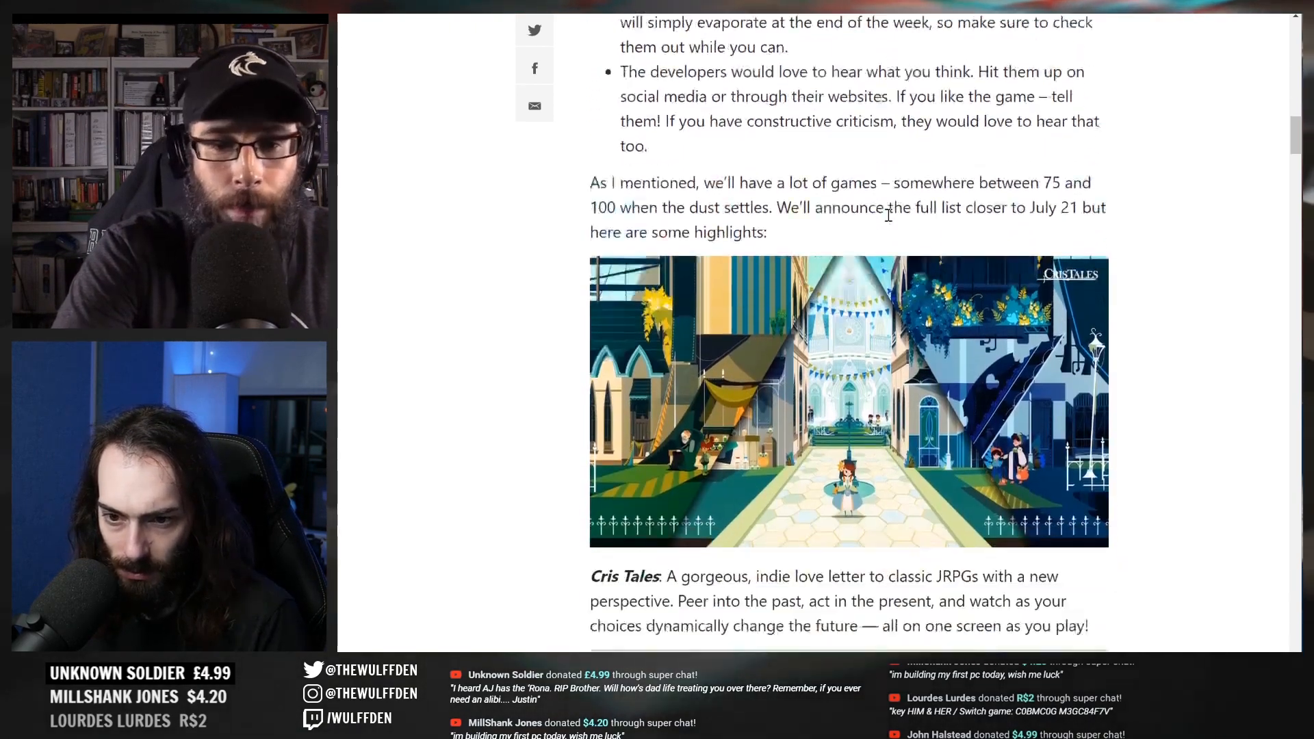
{"action": "scroll", "scroll_direction": "down", "scroll_amount": 3}
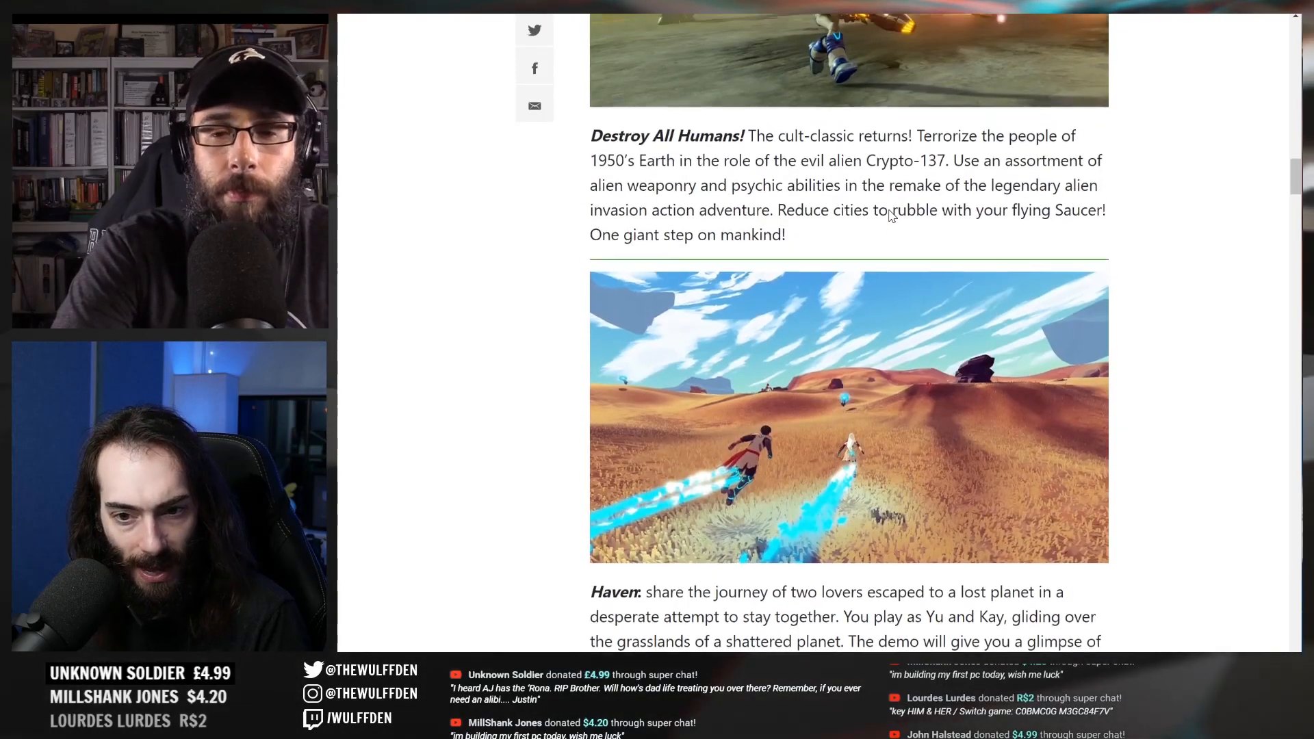
{"action": "scroll", "scroll_direction": "up", "scroll_amount": 3}
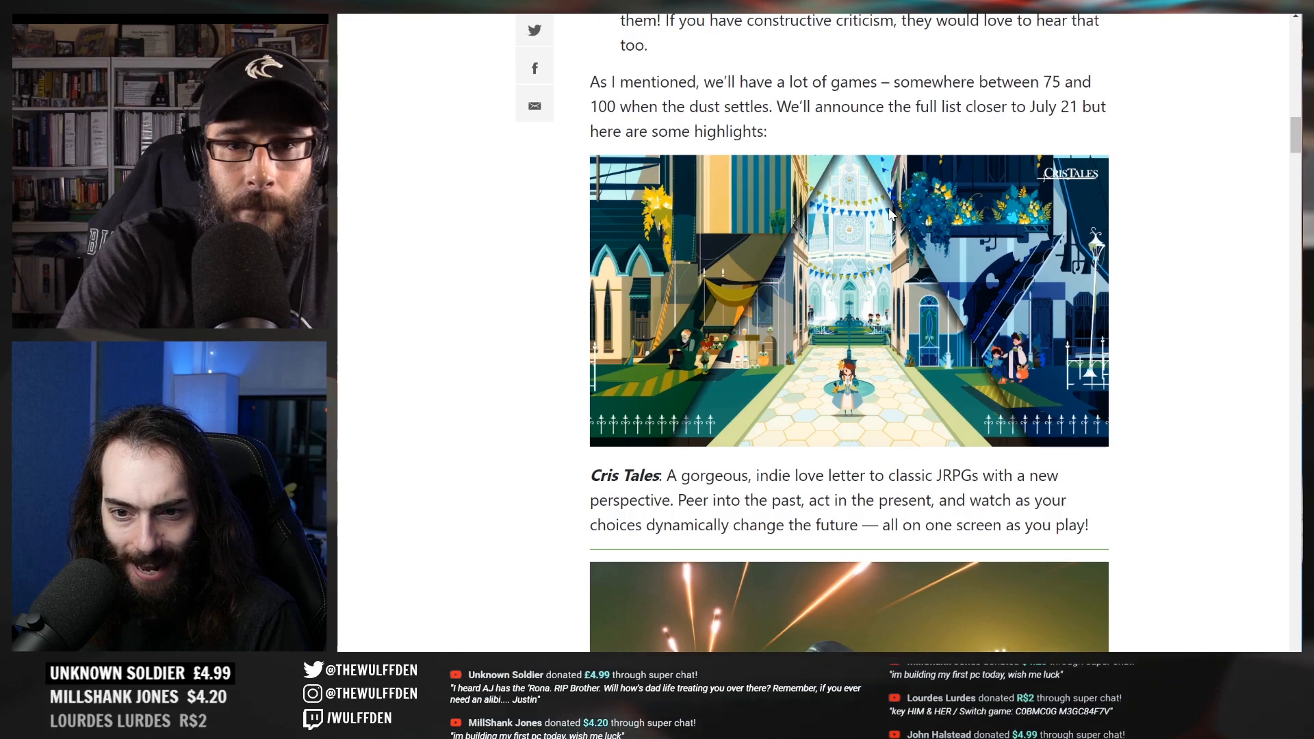
{"action": "scroll", "scroll_direction": "down", "scroll_amount": 3}
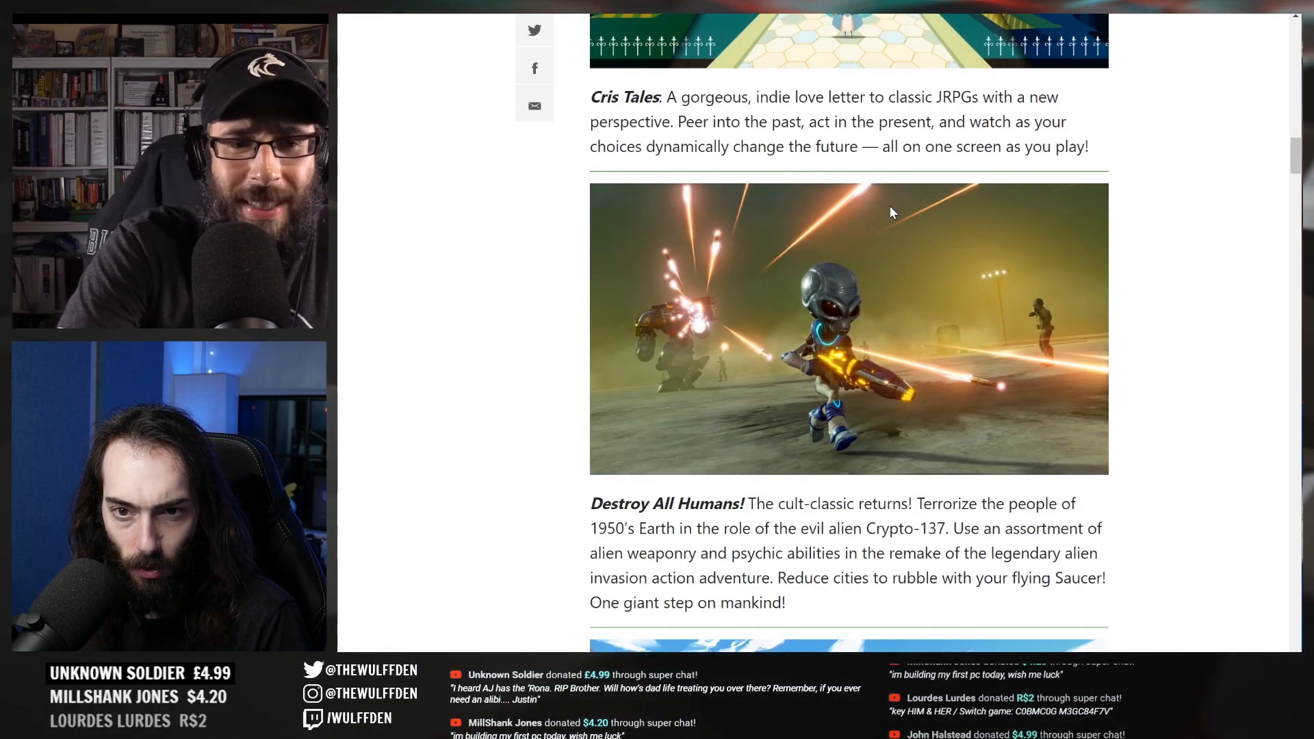
{"action": "scroll", "scroll_direction": "up", "scroll_amount": 3}
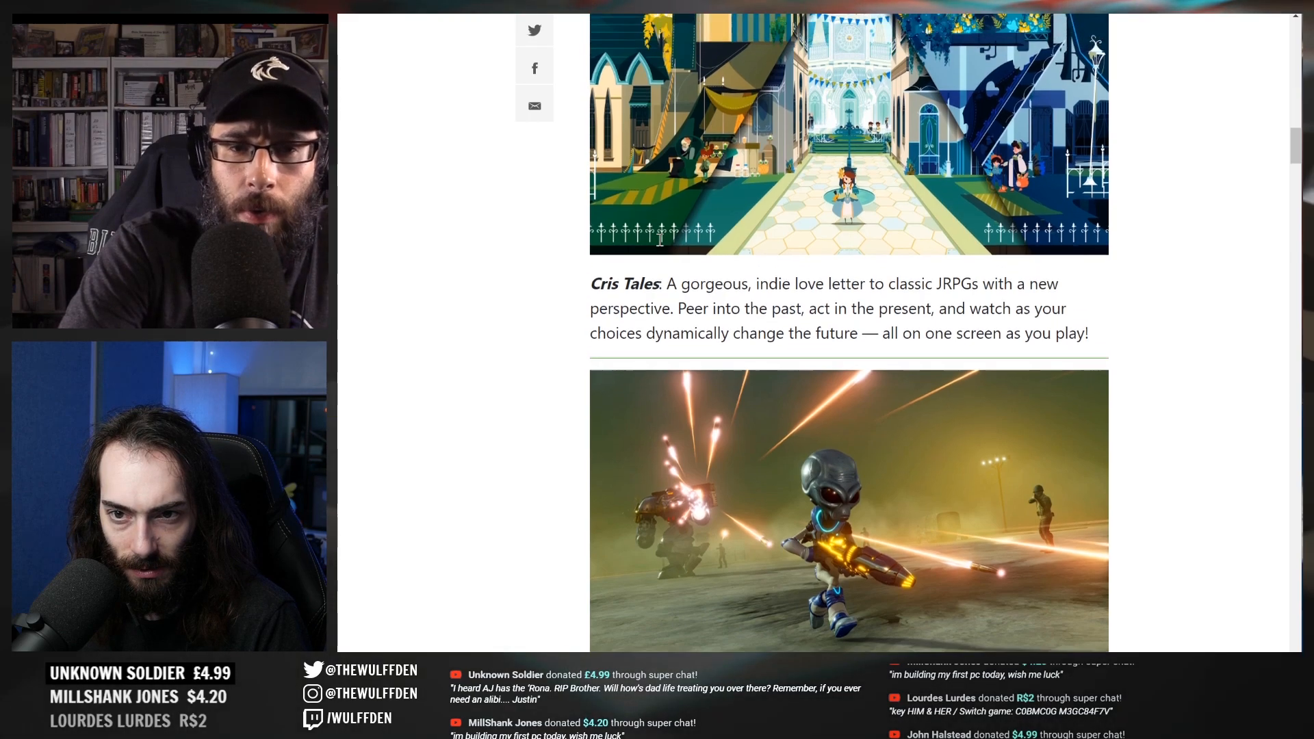
{"action": "scroll", "scroll_direction": "up", "scroll_amount": 3}
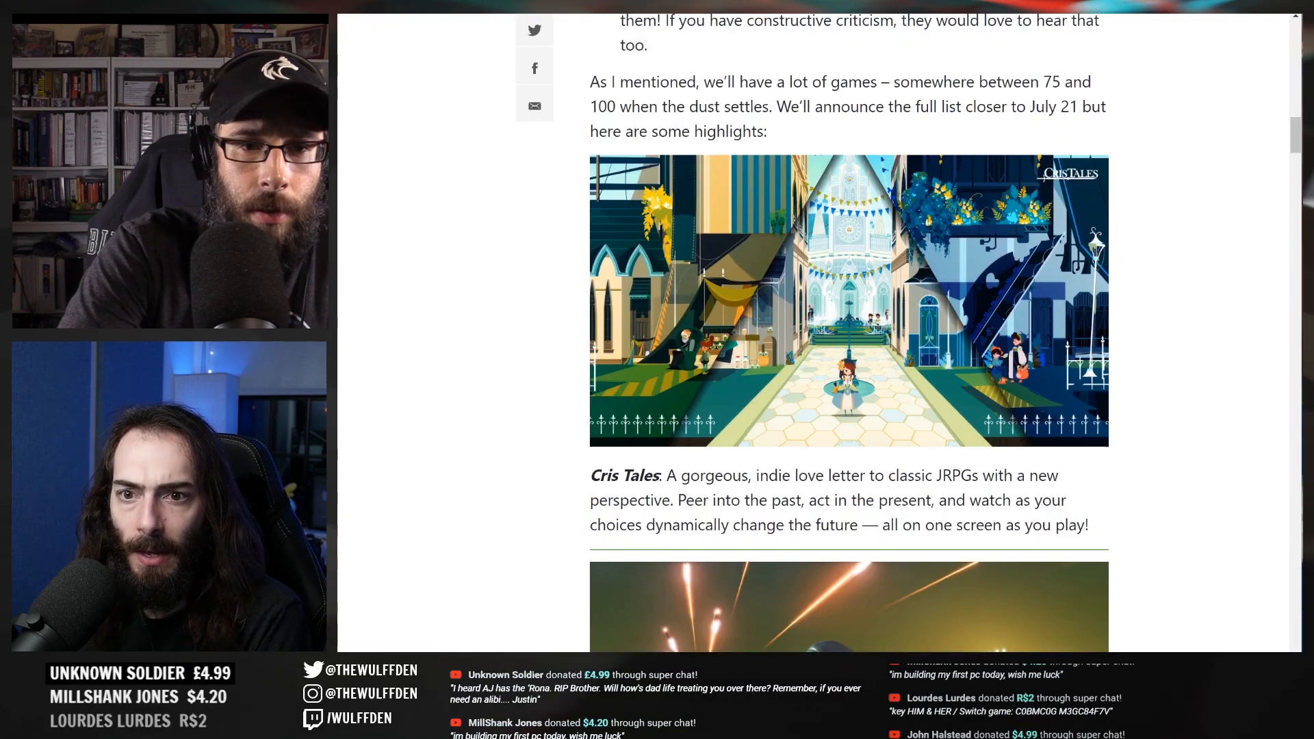
Read through Hellpoint, Skatebird, The Vale, Raji and Welcome to Elk, then return to the intro
{"action": "scroll", "scroll_direction": "down", "scroll_amount": 3}
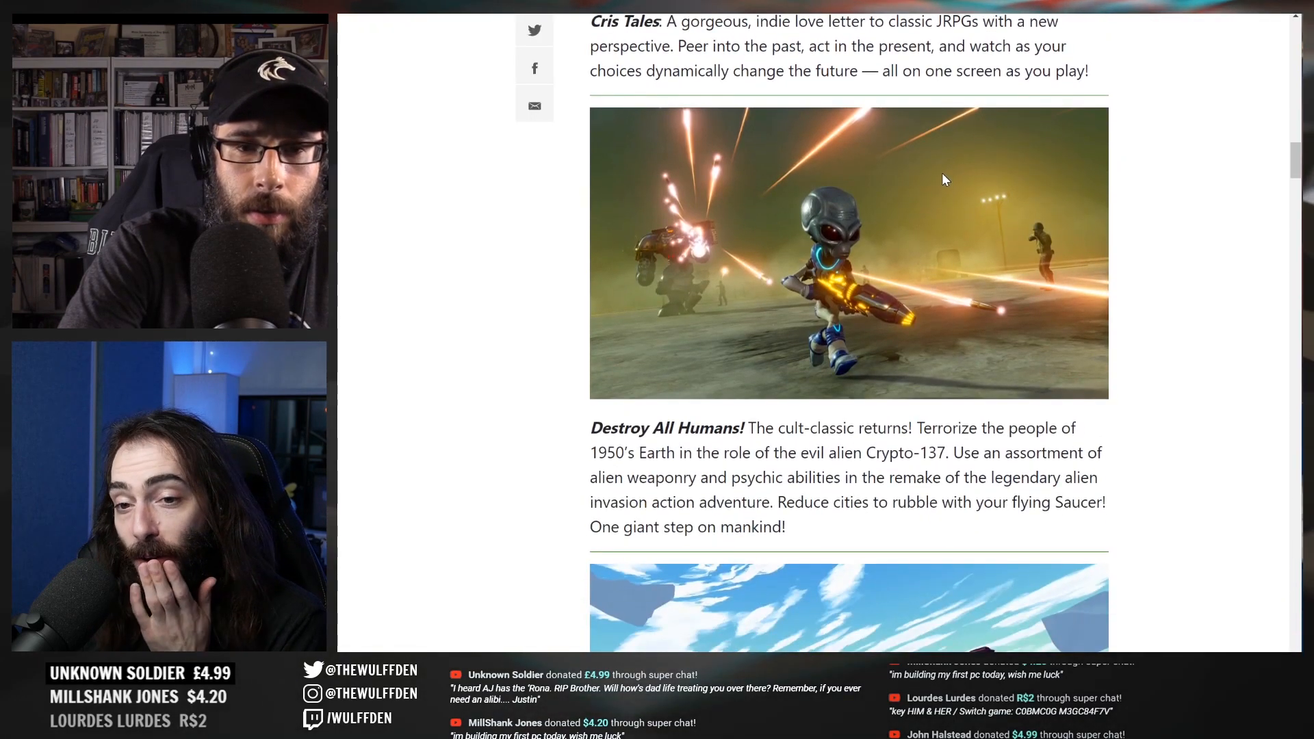
{"action": "scroll", "scroll_direction": "down", "scroll_amount": 3}
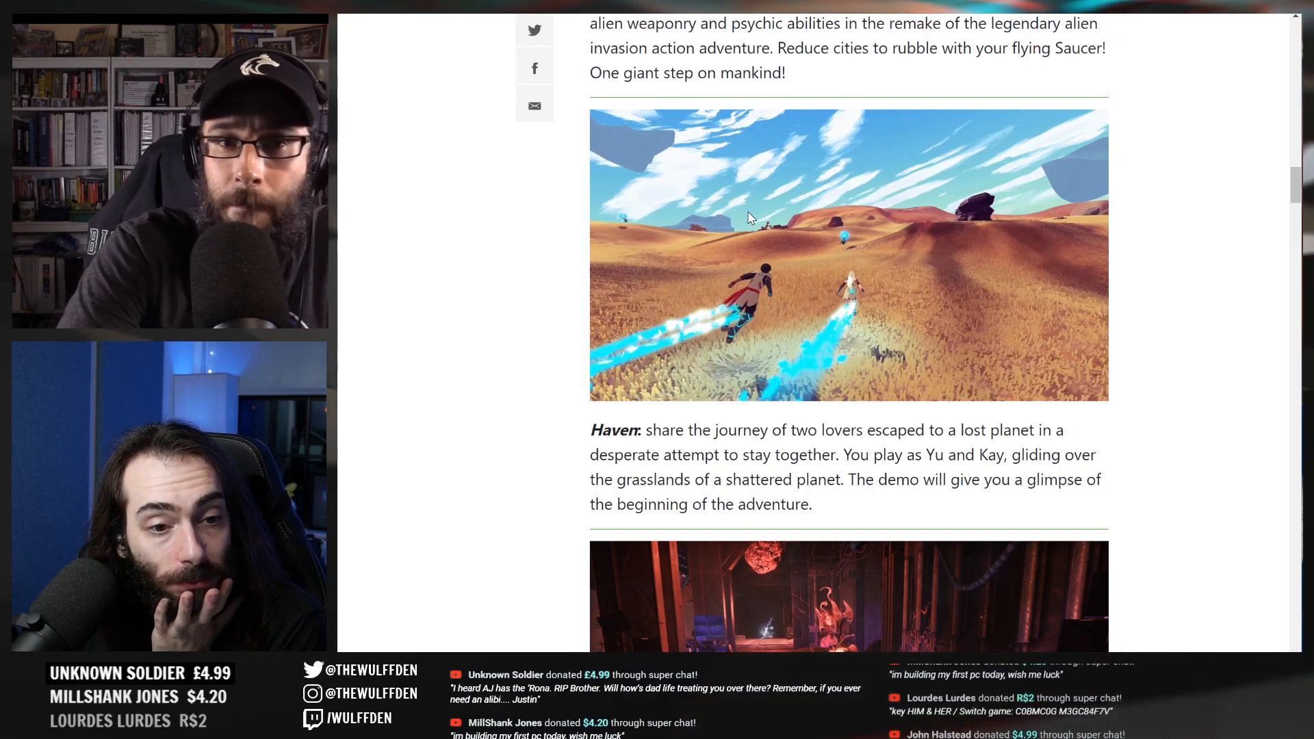
{"action": "scroll", "scroll_direction": "down", "scroll_amount": 3}
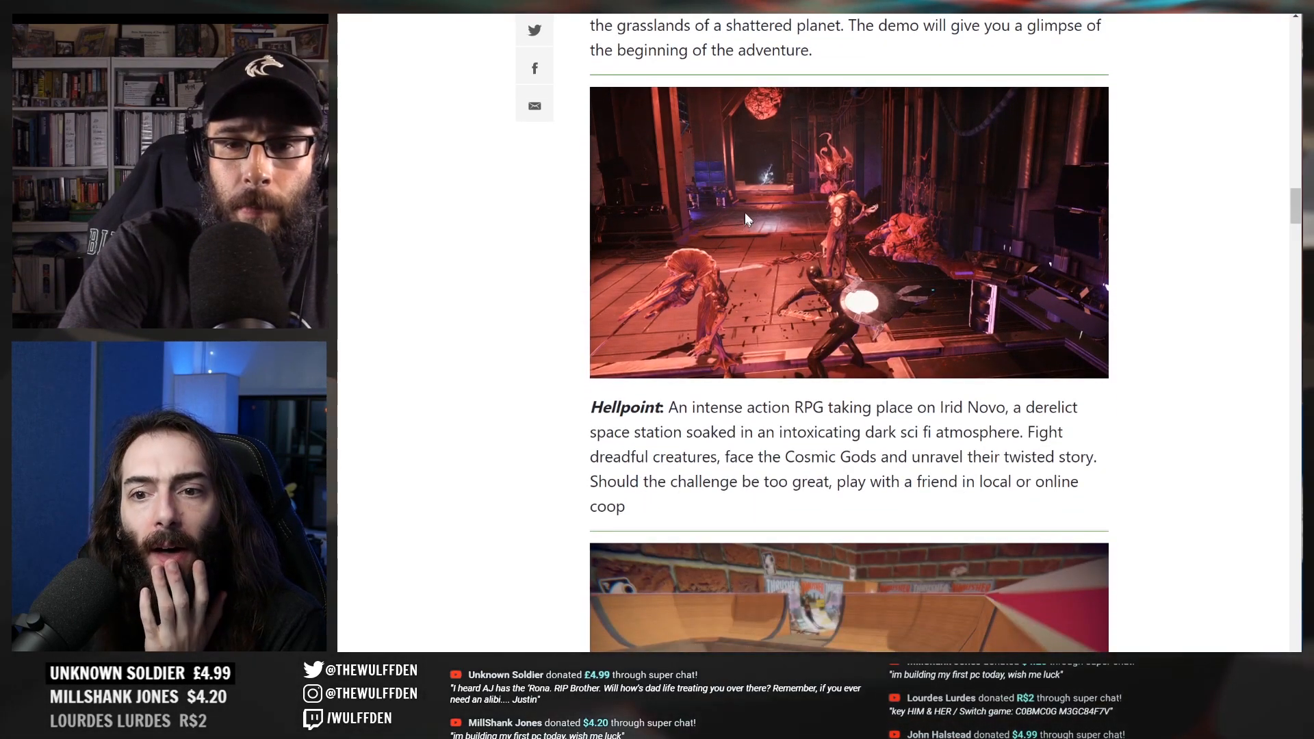
{"action": "scroll", "scroll_direction": "down", "scroll_amount": 3}
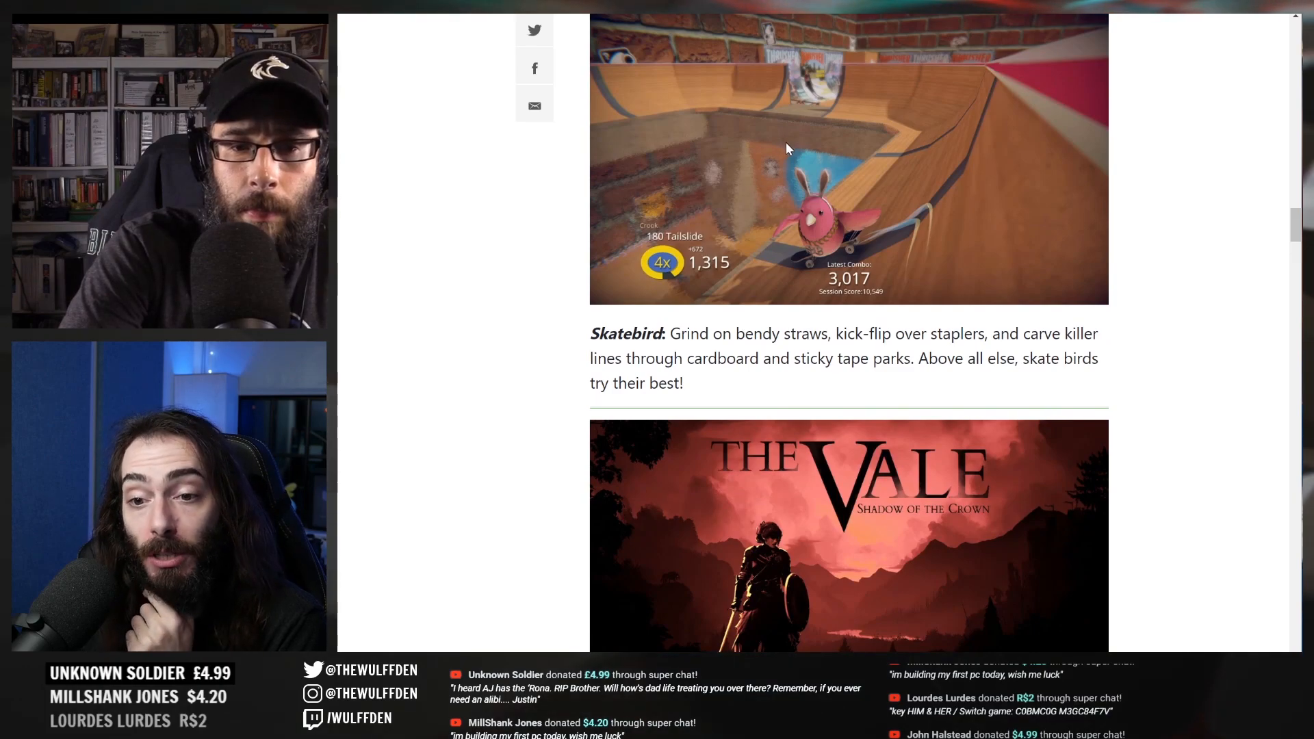
{"action": "scroll", "scroll_direction": "down", "scroll_amount": 3}
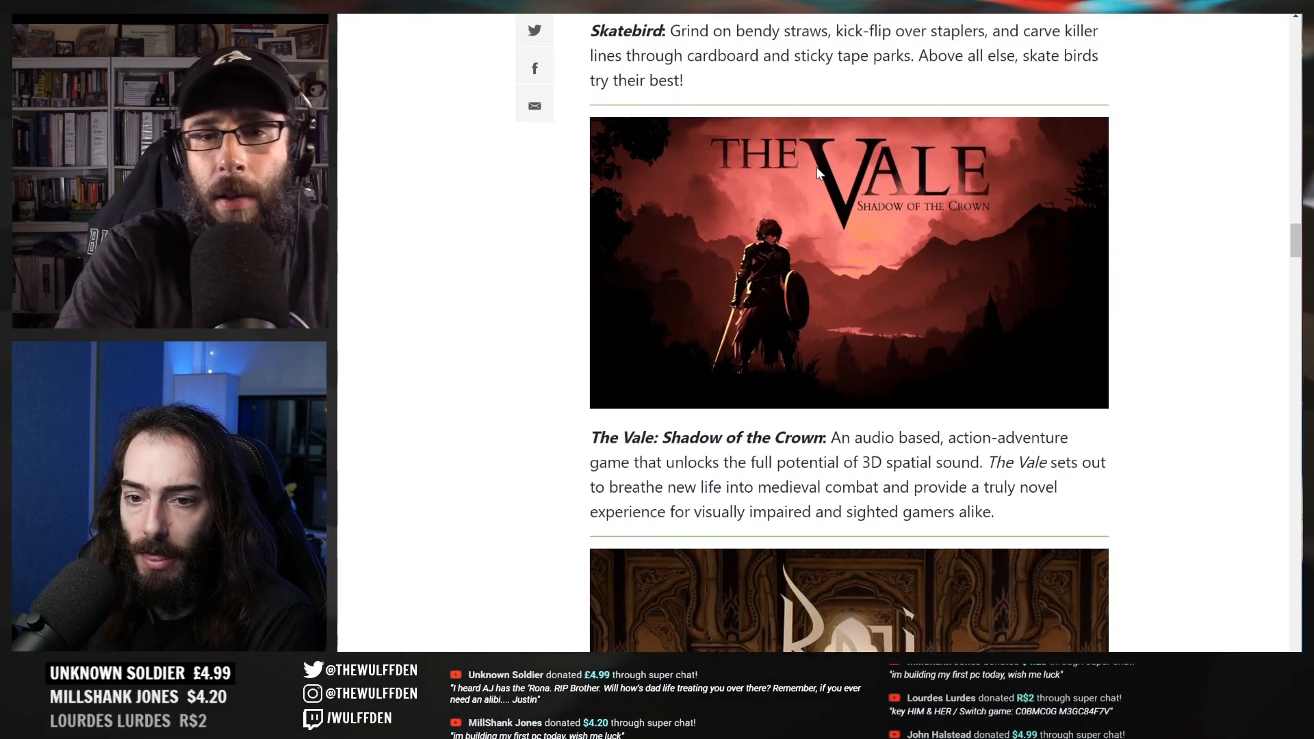
{"action": "scroll", "scroll_direction": "down", "scroll_amount": 3}
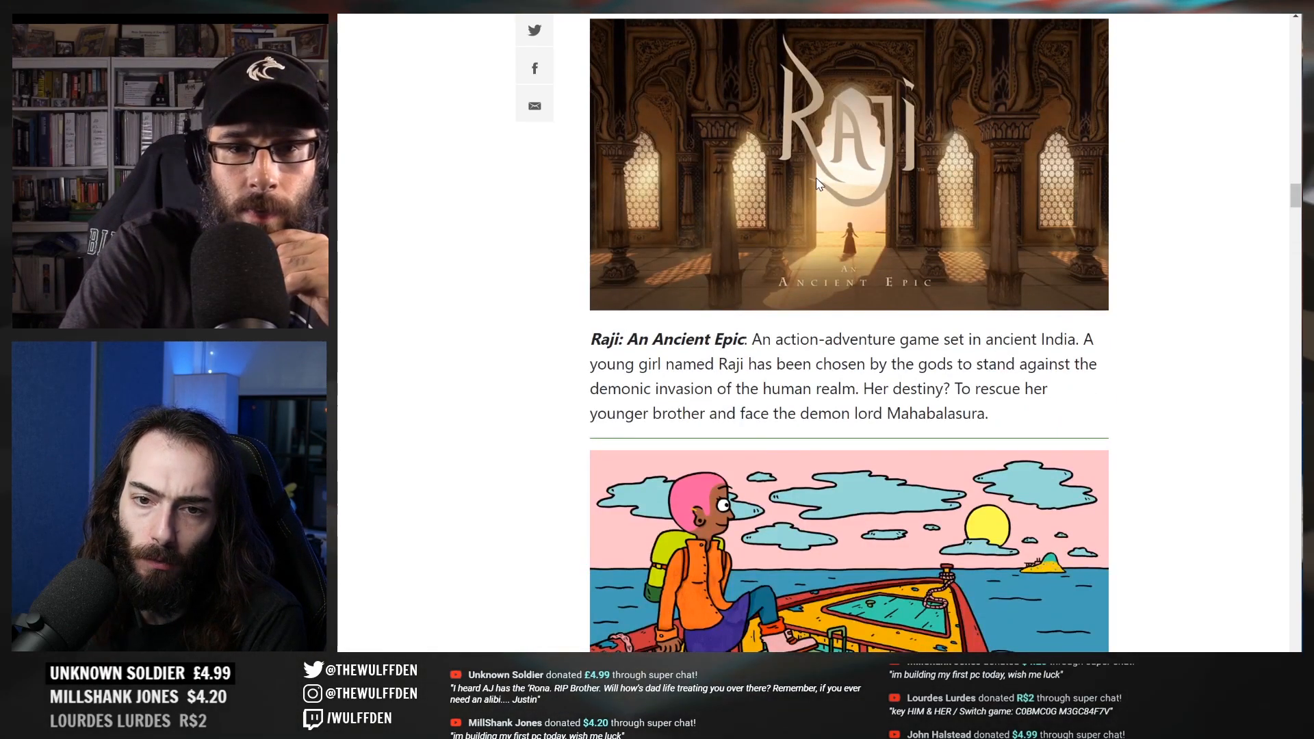
{"action": "scroll", "scroll_direction": "down", "scroll_amount": 3}
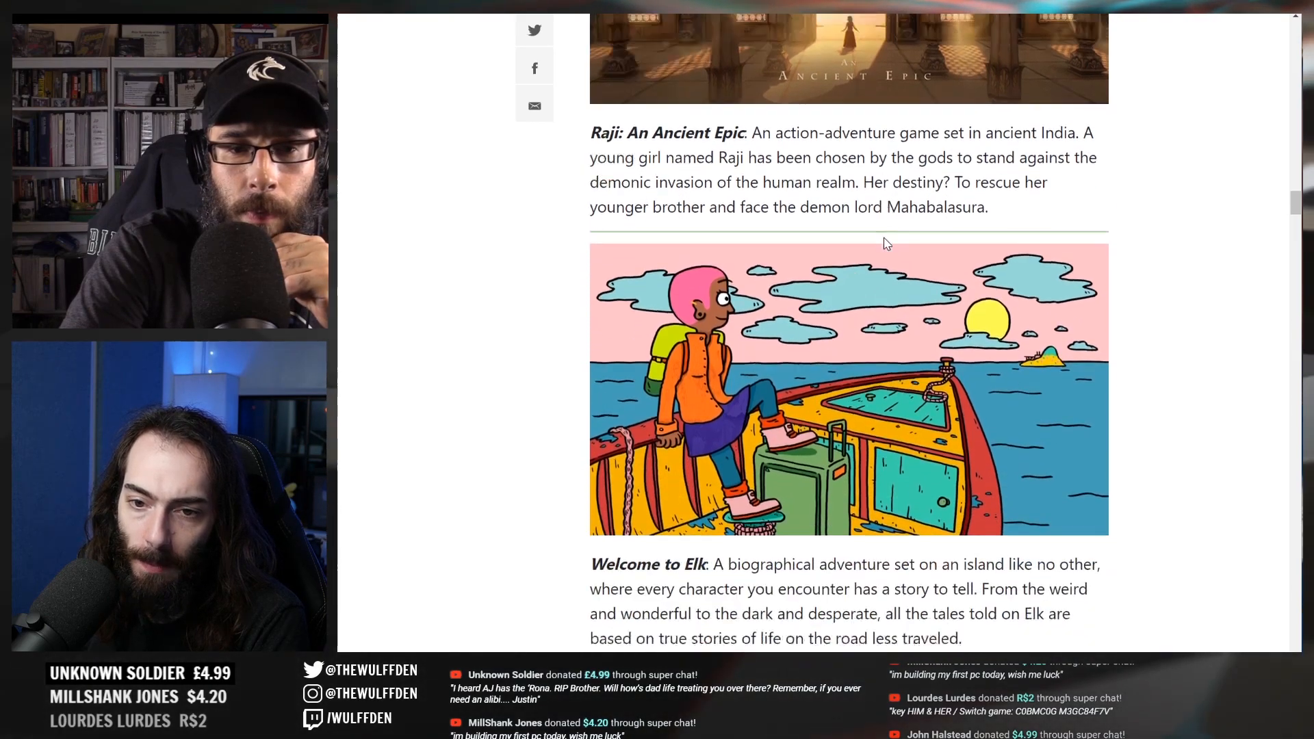
{"action": "scroll", "scroll_direction": "down", "scroll_amount": 3}
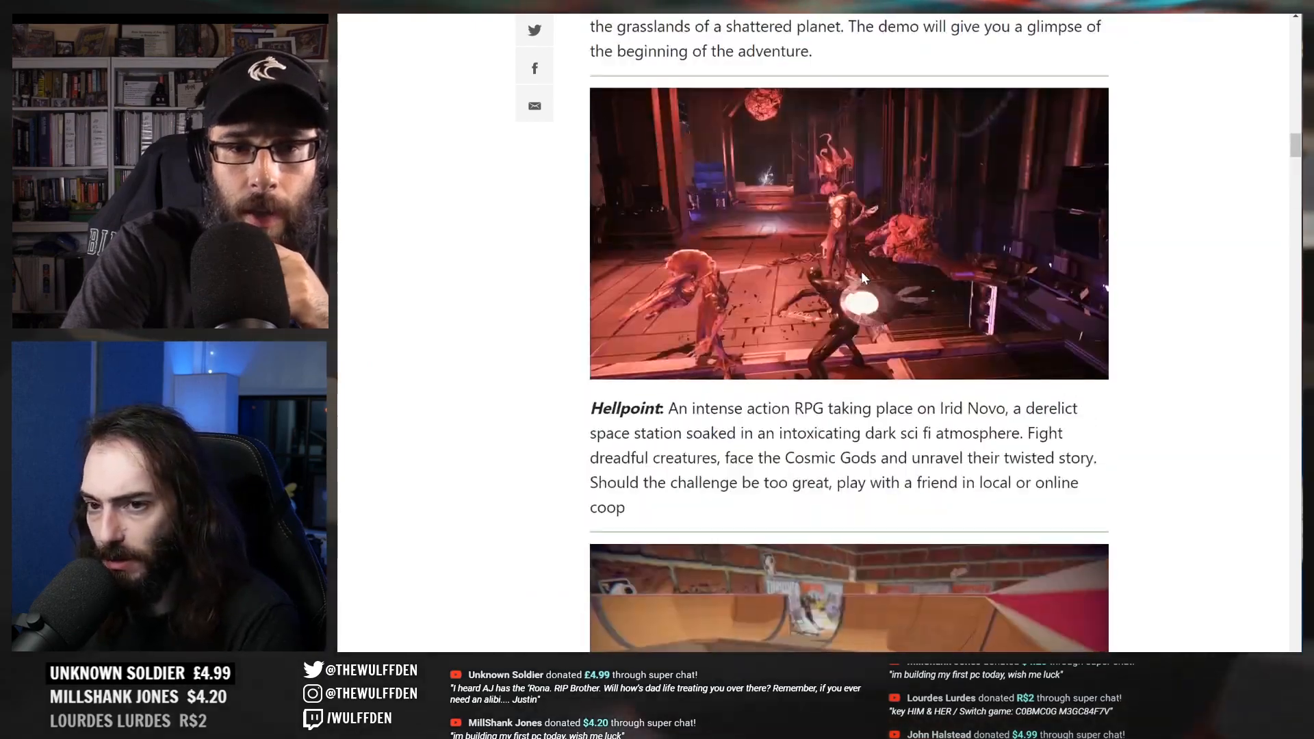
{"action": "scroll", "scroll_direction": "up", "scroll_amount": 3}
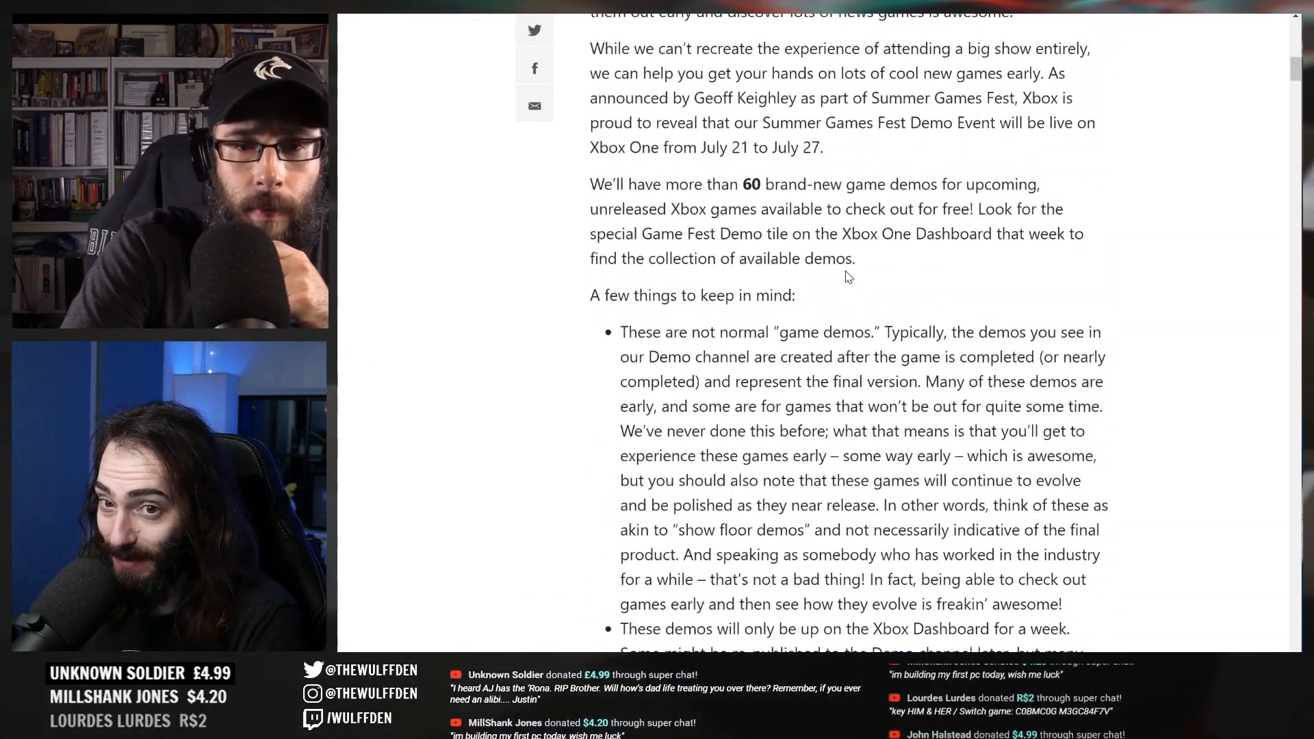